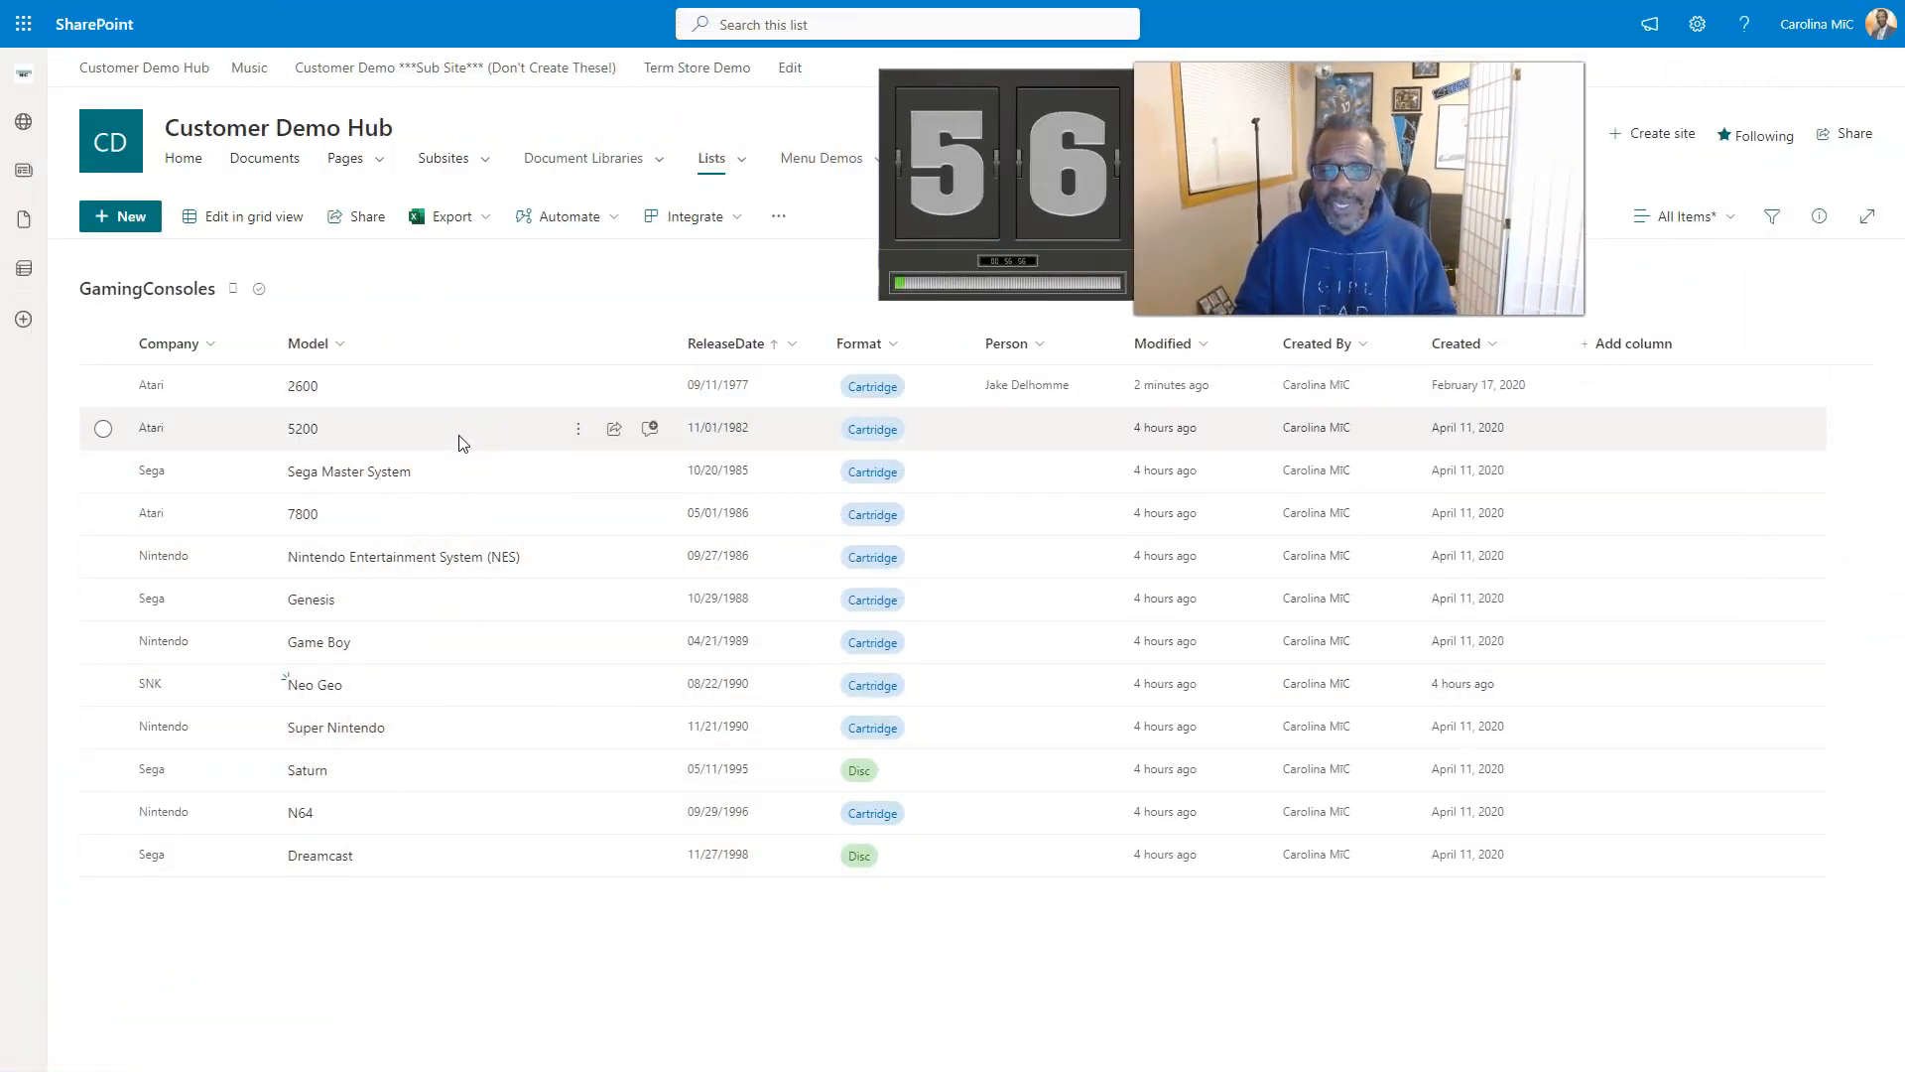
{"action": "mouse_move", "coordinate": [653, 429]}
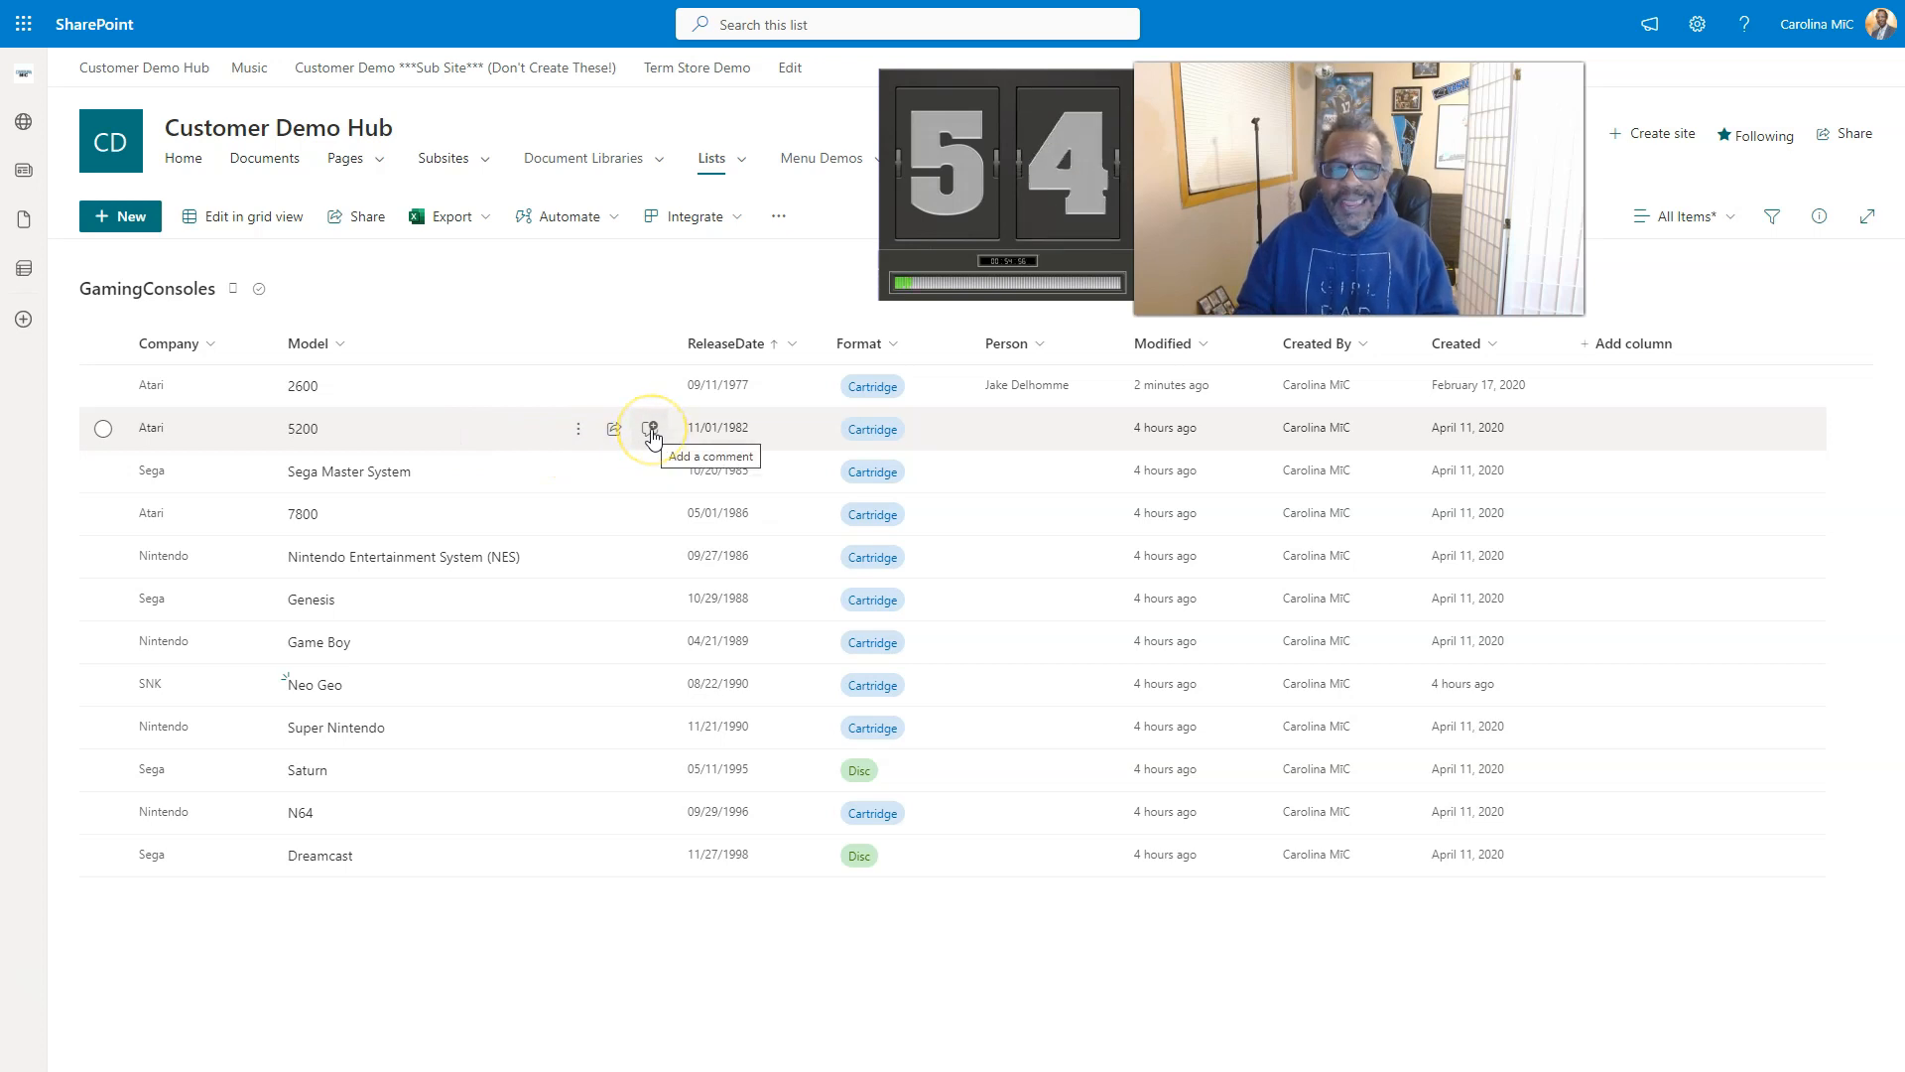
Show the empty Comments pane for the Atari 5200 row via its 'Add a comment' icon.
{"action": "left_click", "coordinate": [650, 428]}
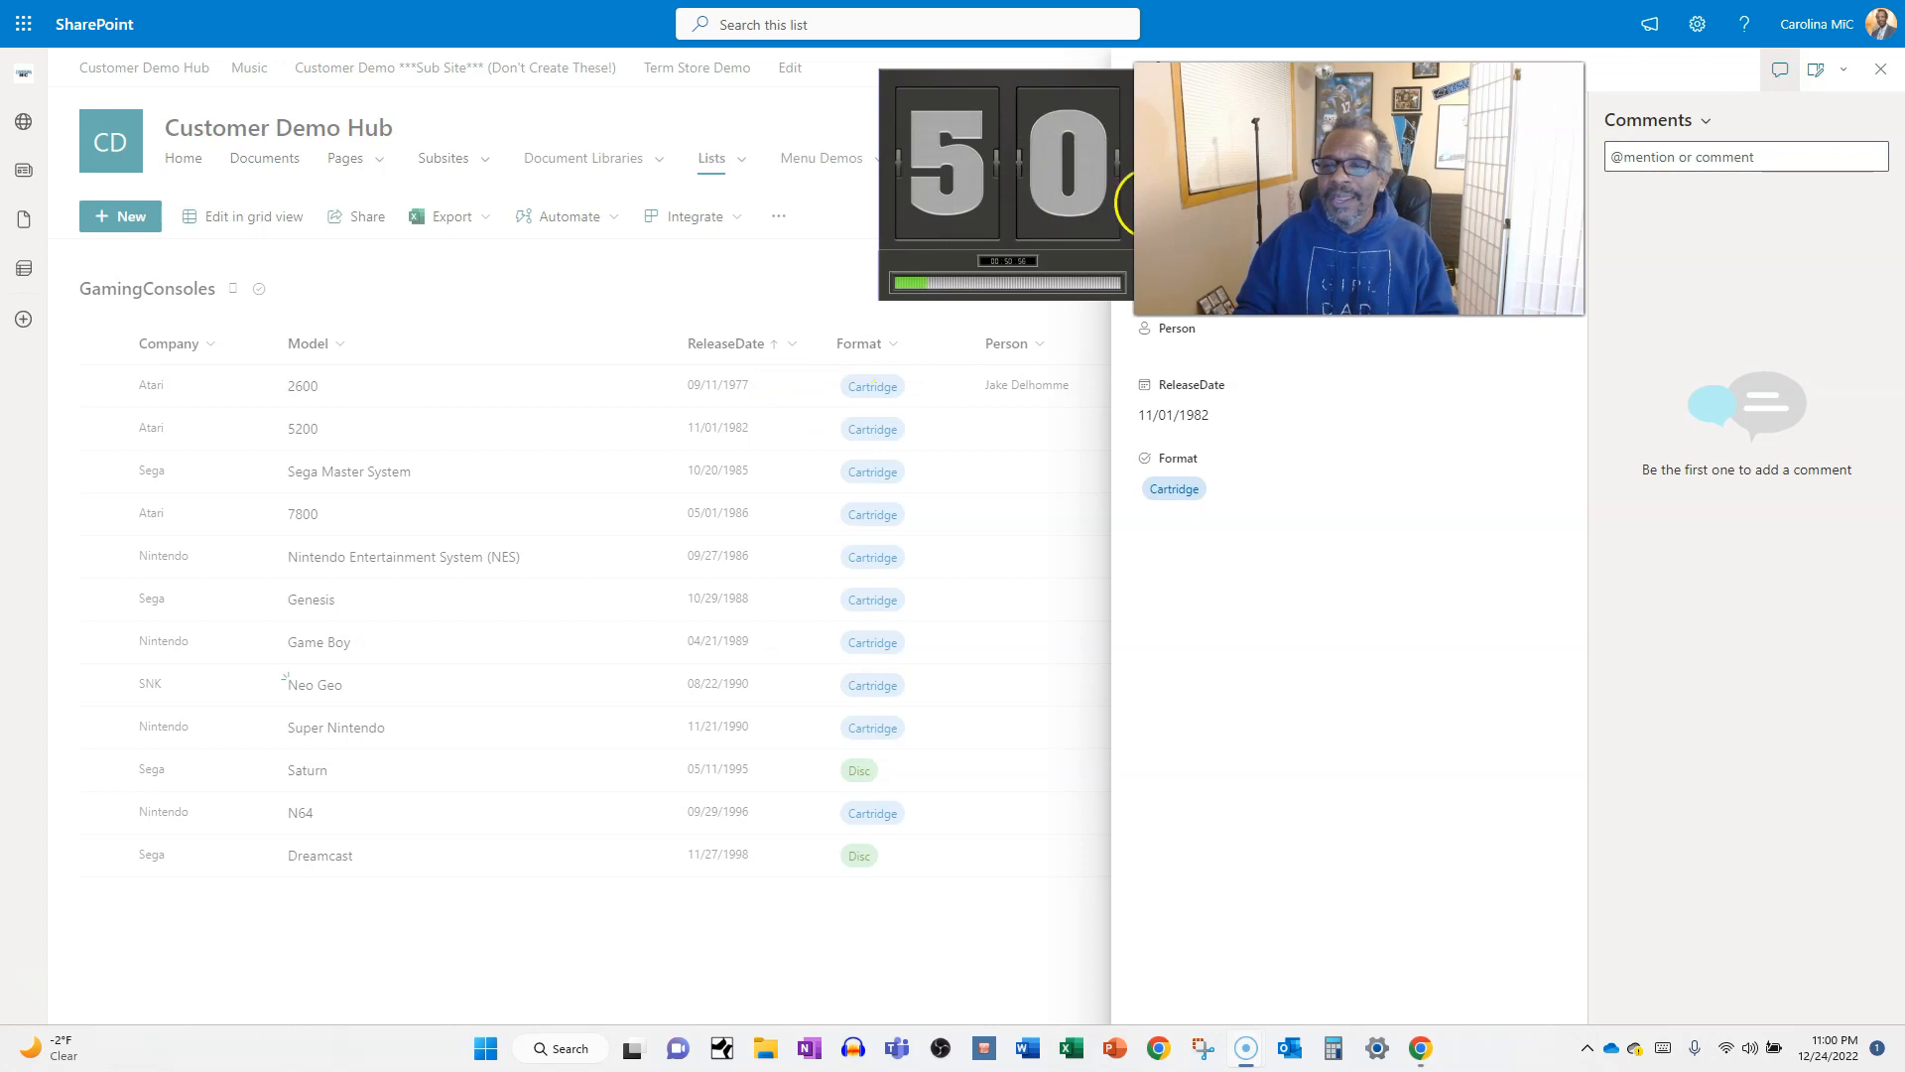
{"action": "left_click", "coordinate": [1743, 156]}
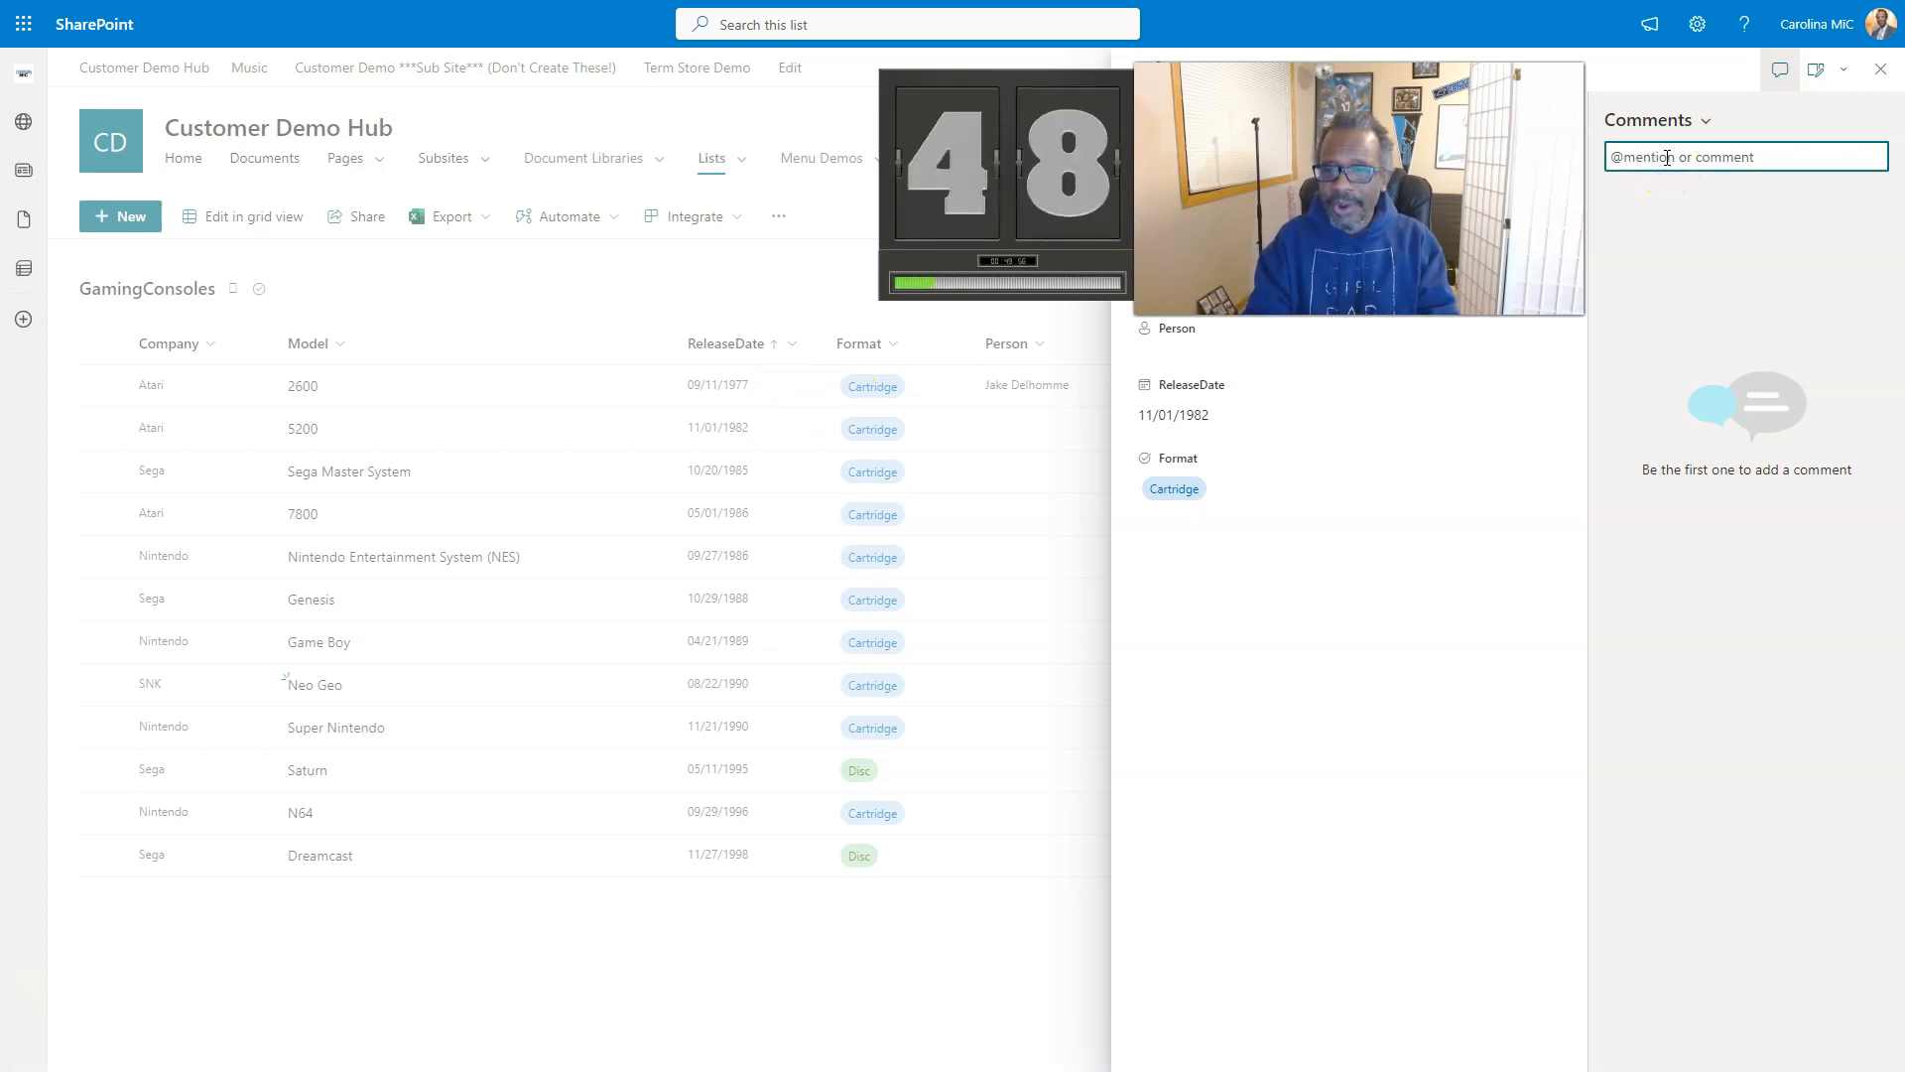
{"action": "type", "text": "y"}
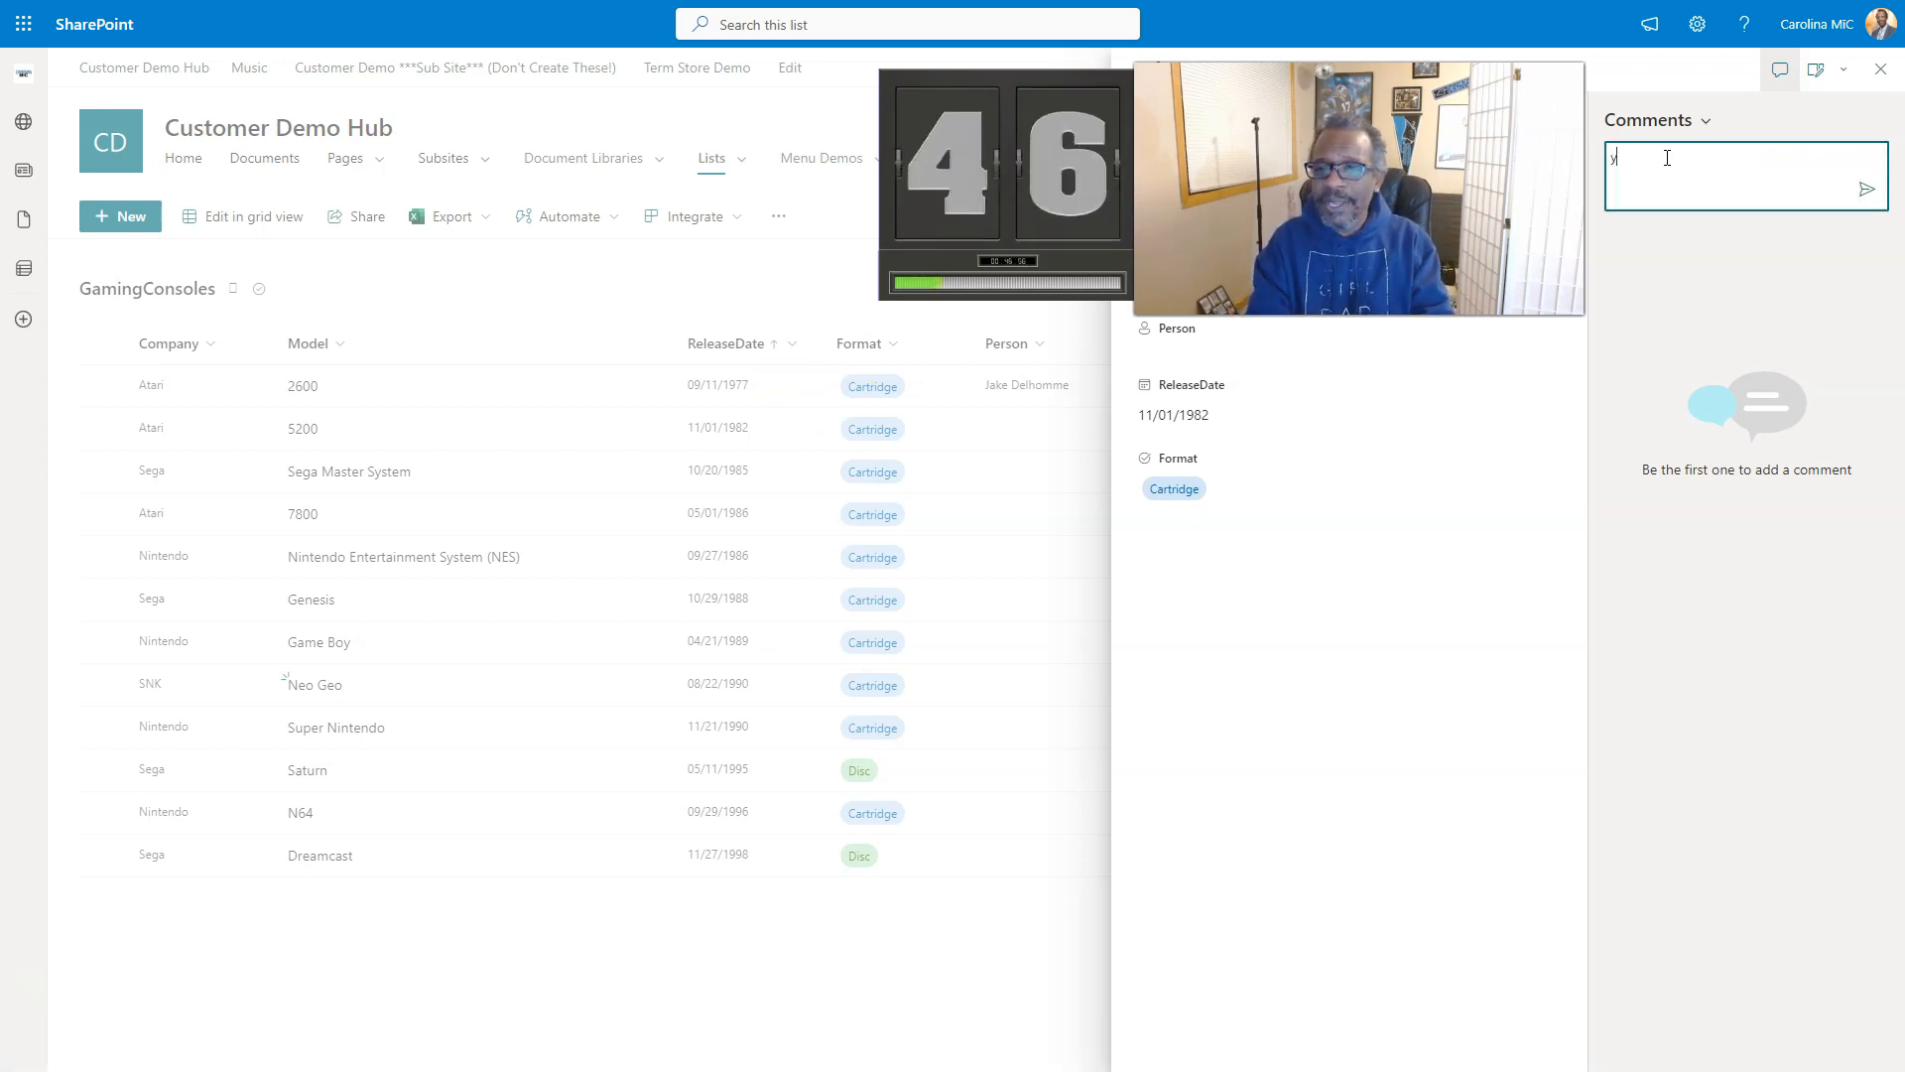
{"action": "type", "text": "o @carolina MiC"}
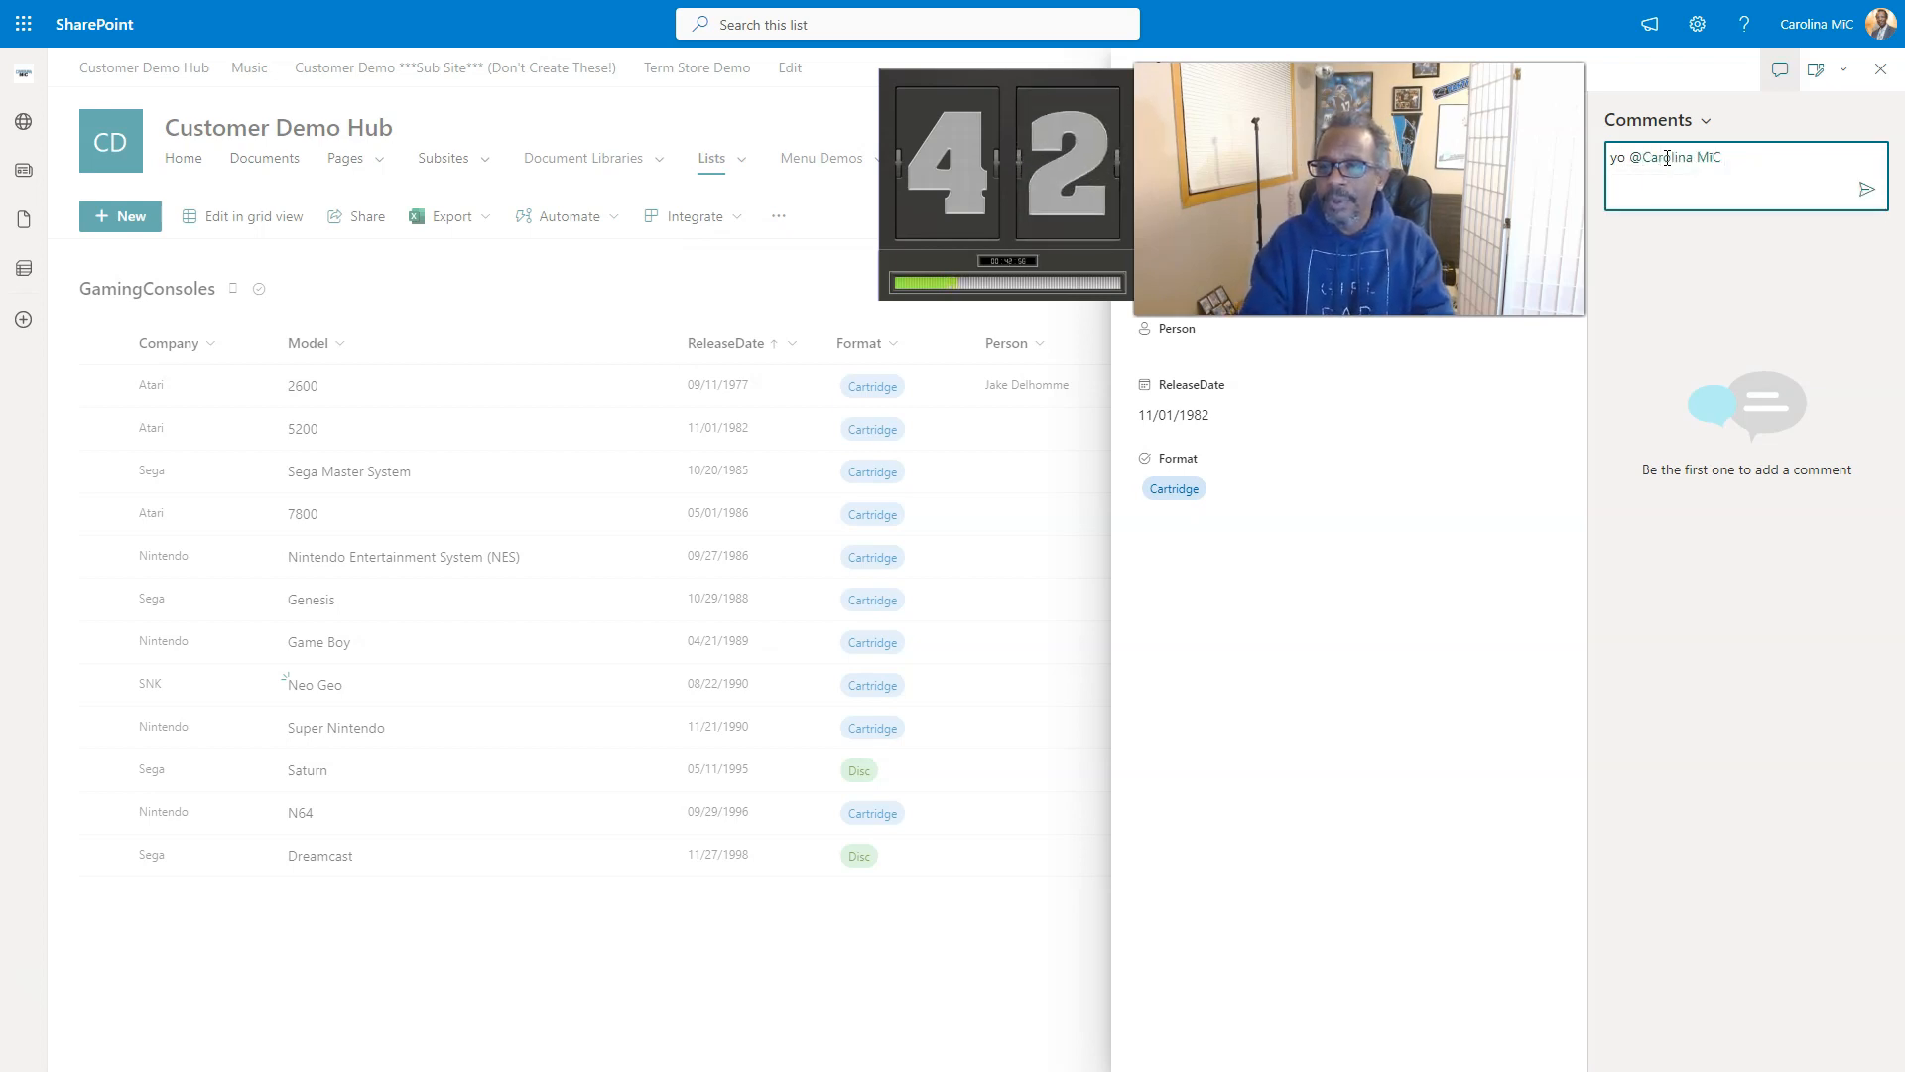
{"action": "type", "text": "what is going on with this???!!!"}
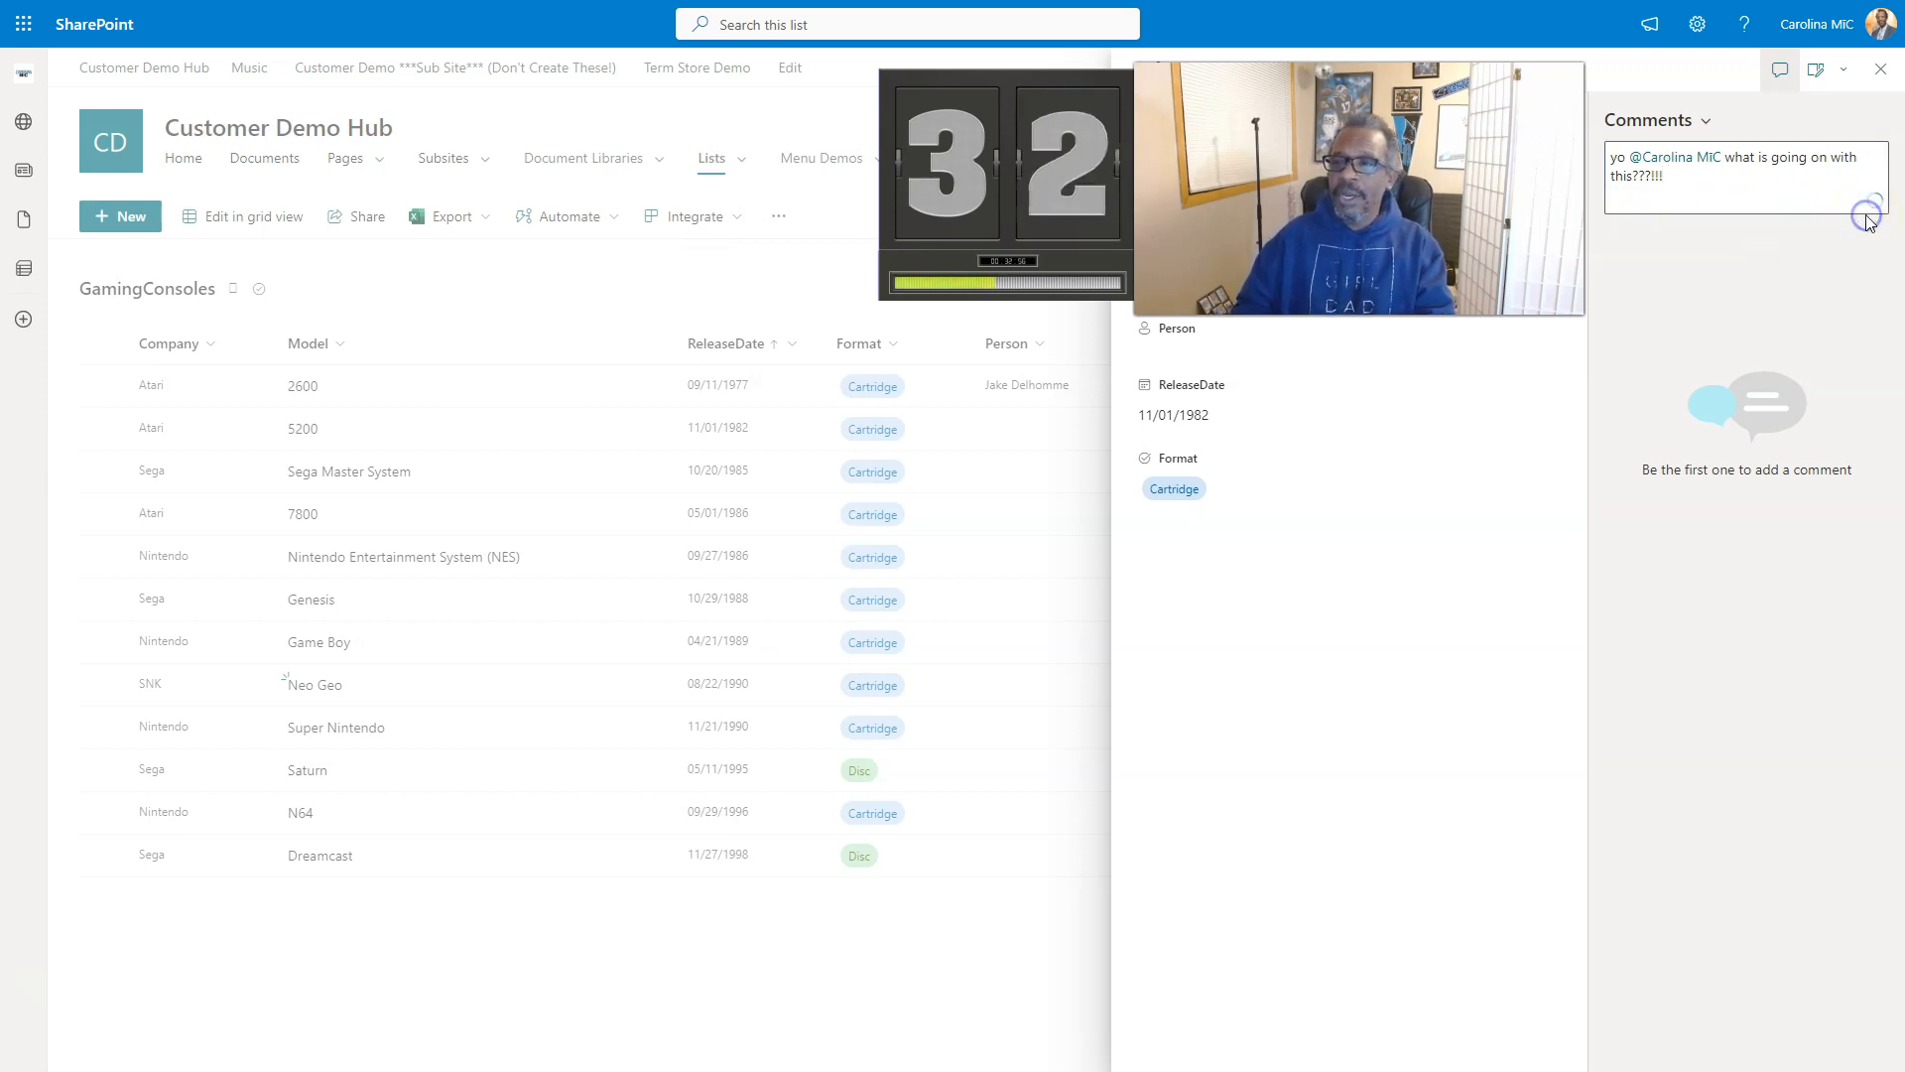
{"action": "left_click", "coordinate": [1870, 217]}
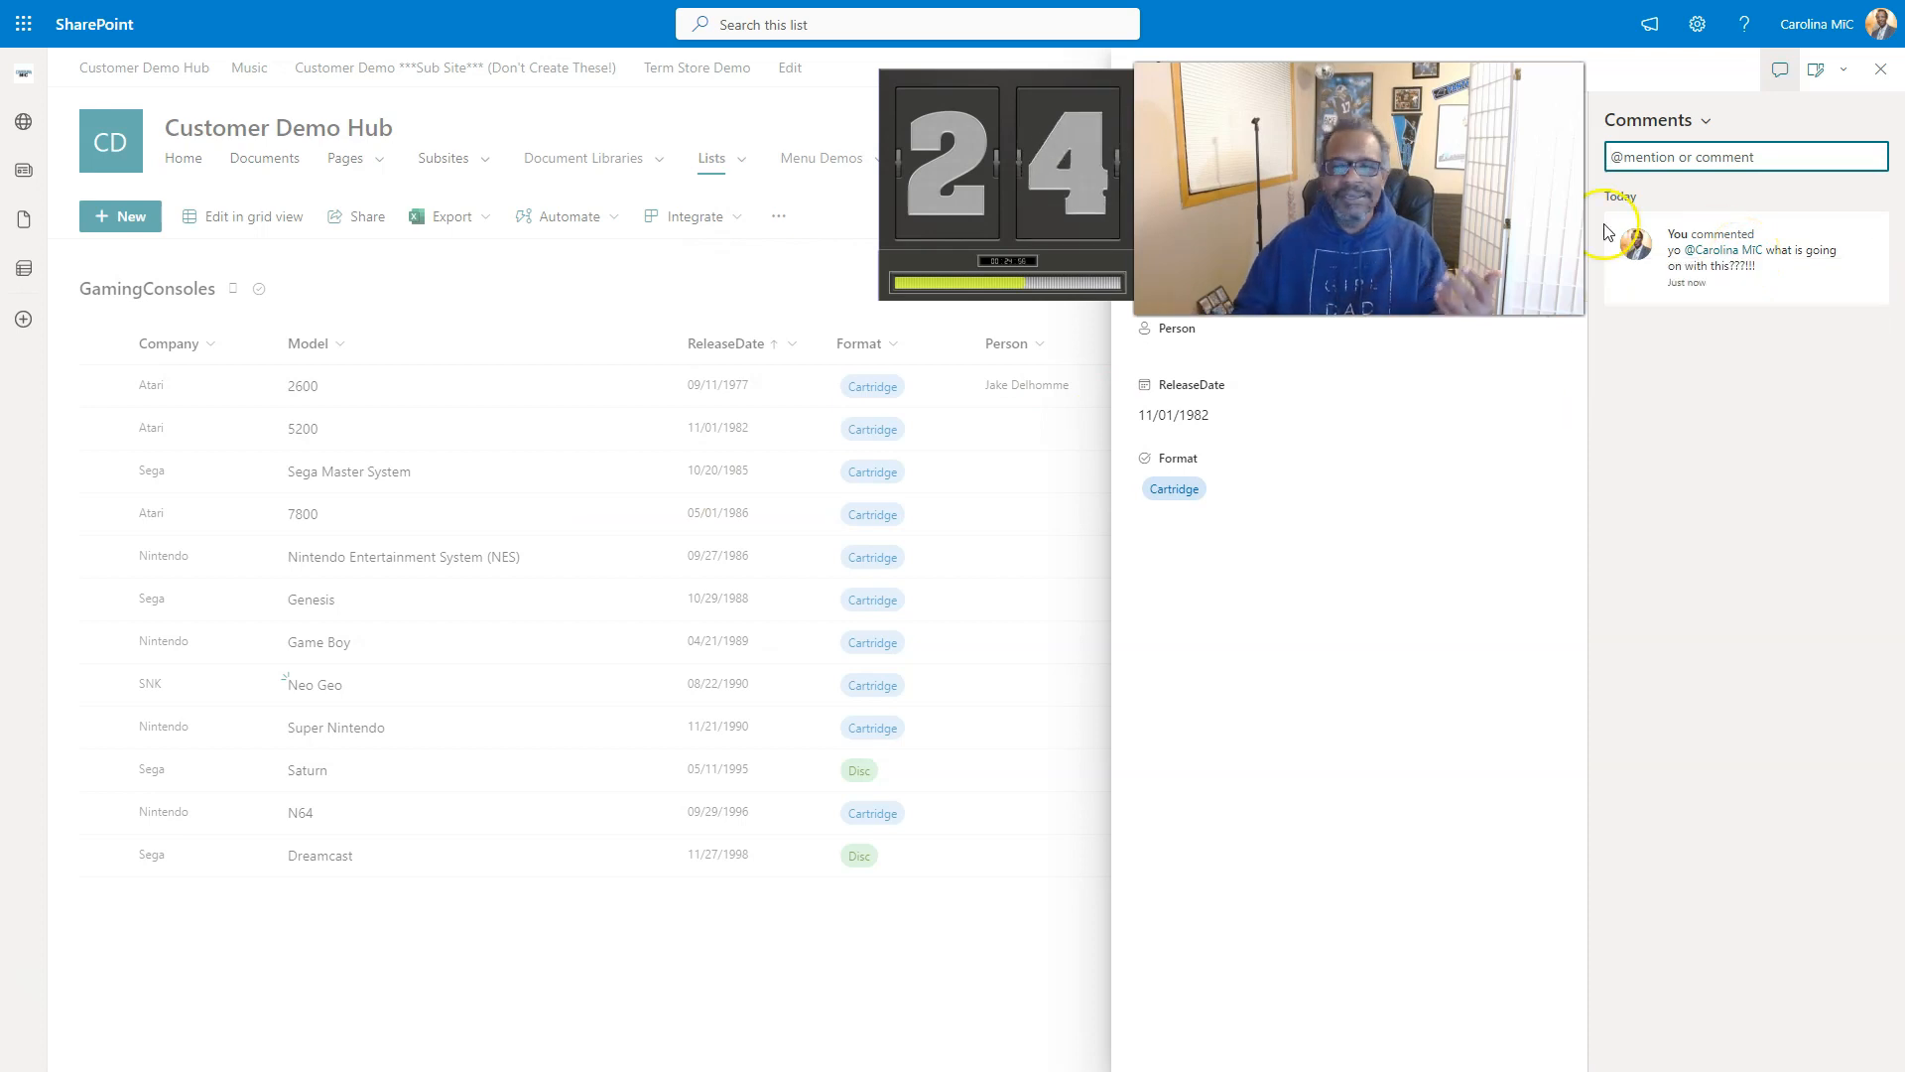
{"action": "mouse_move", "coordinate": [721, 613]}
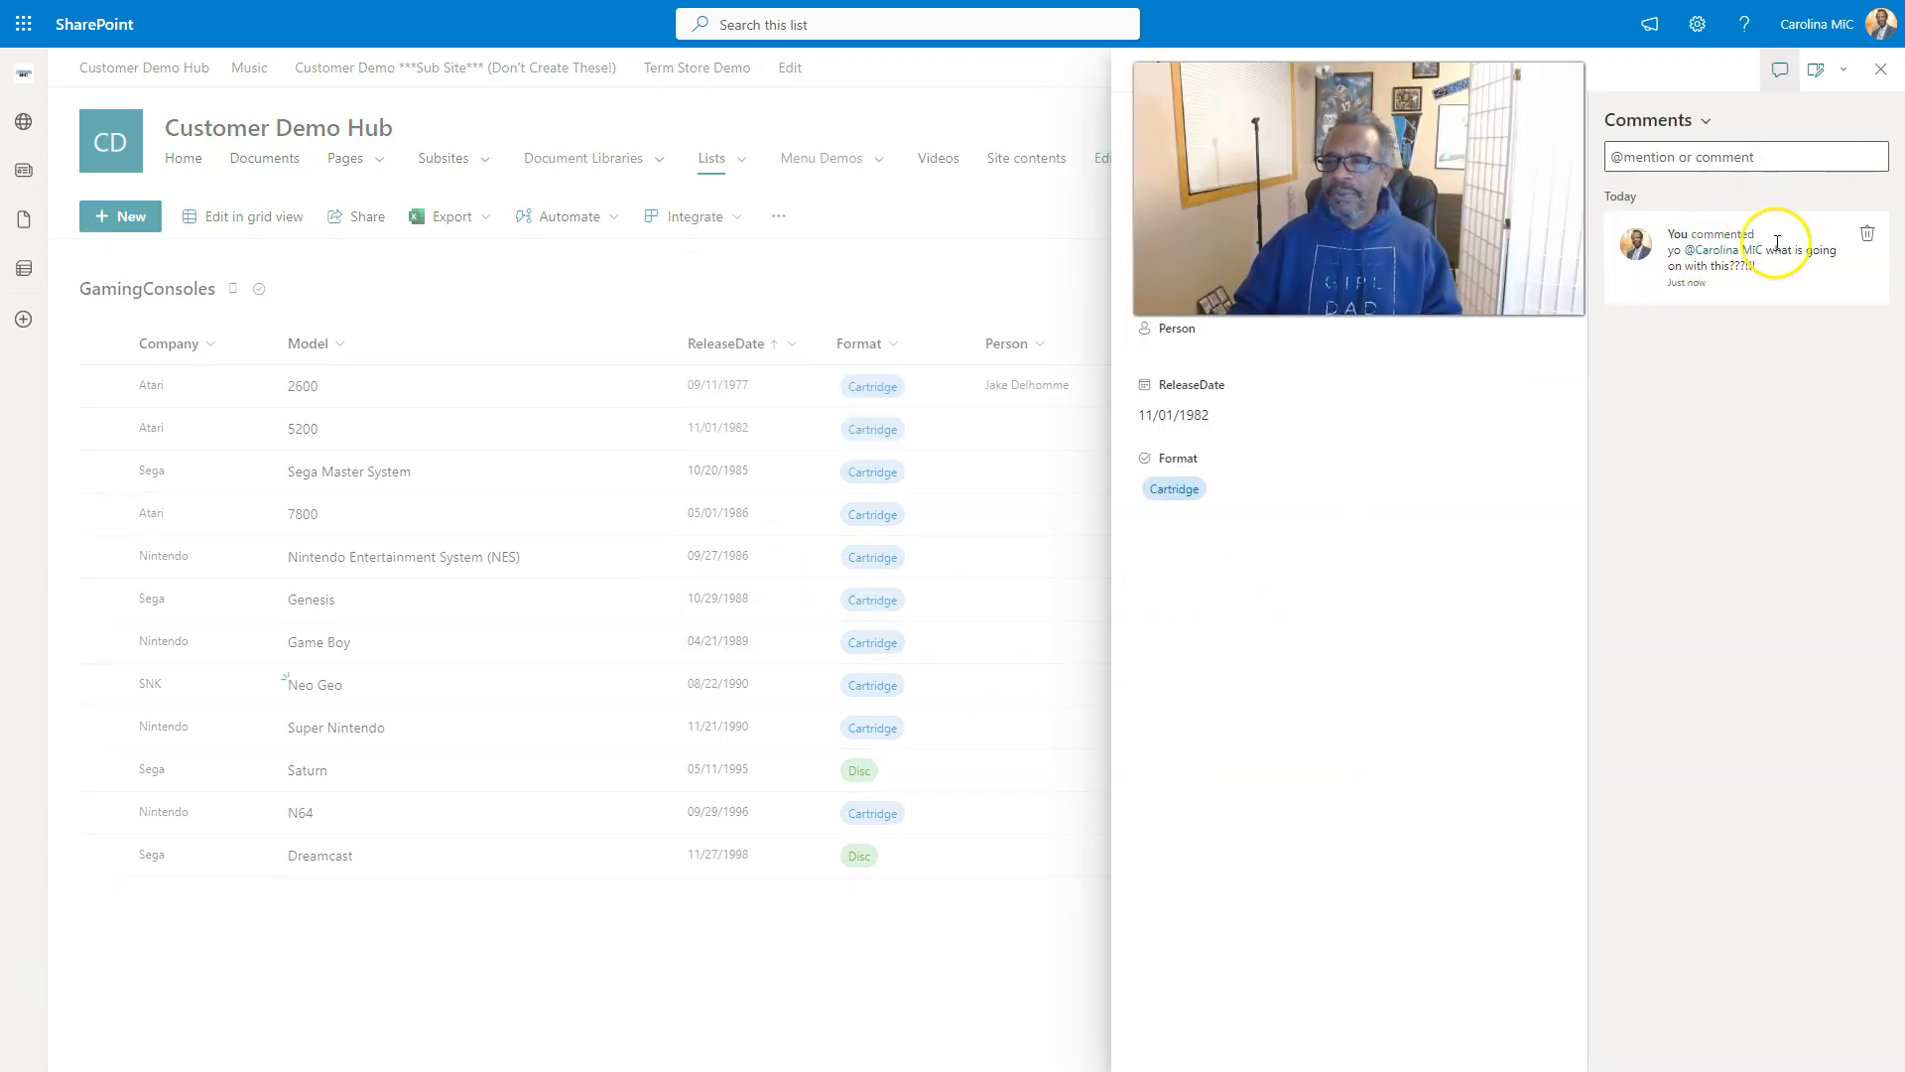
Delete the posted comment and confirm in the 'Delete comment?' dialog.
{"action": "left_click", "coordinate": [1868, 233]}
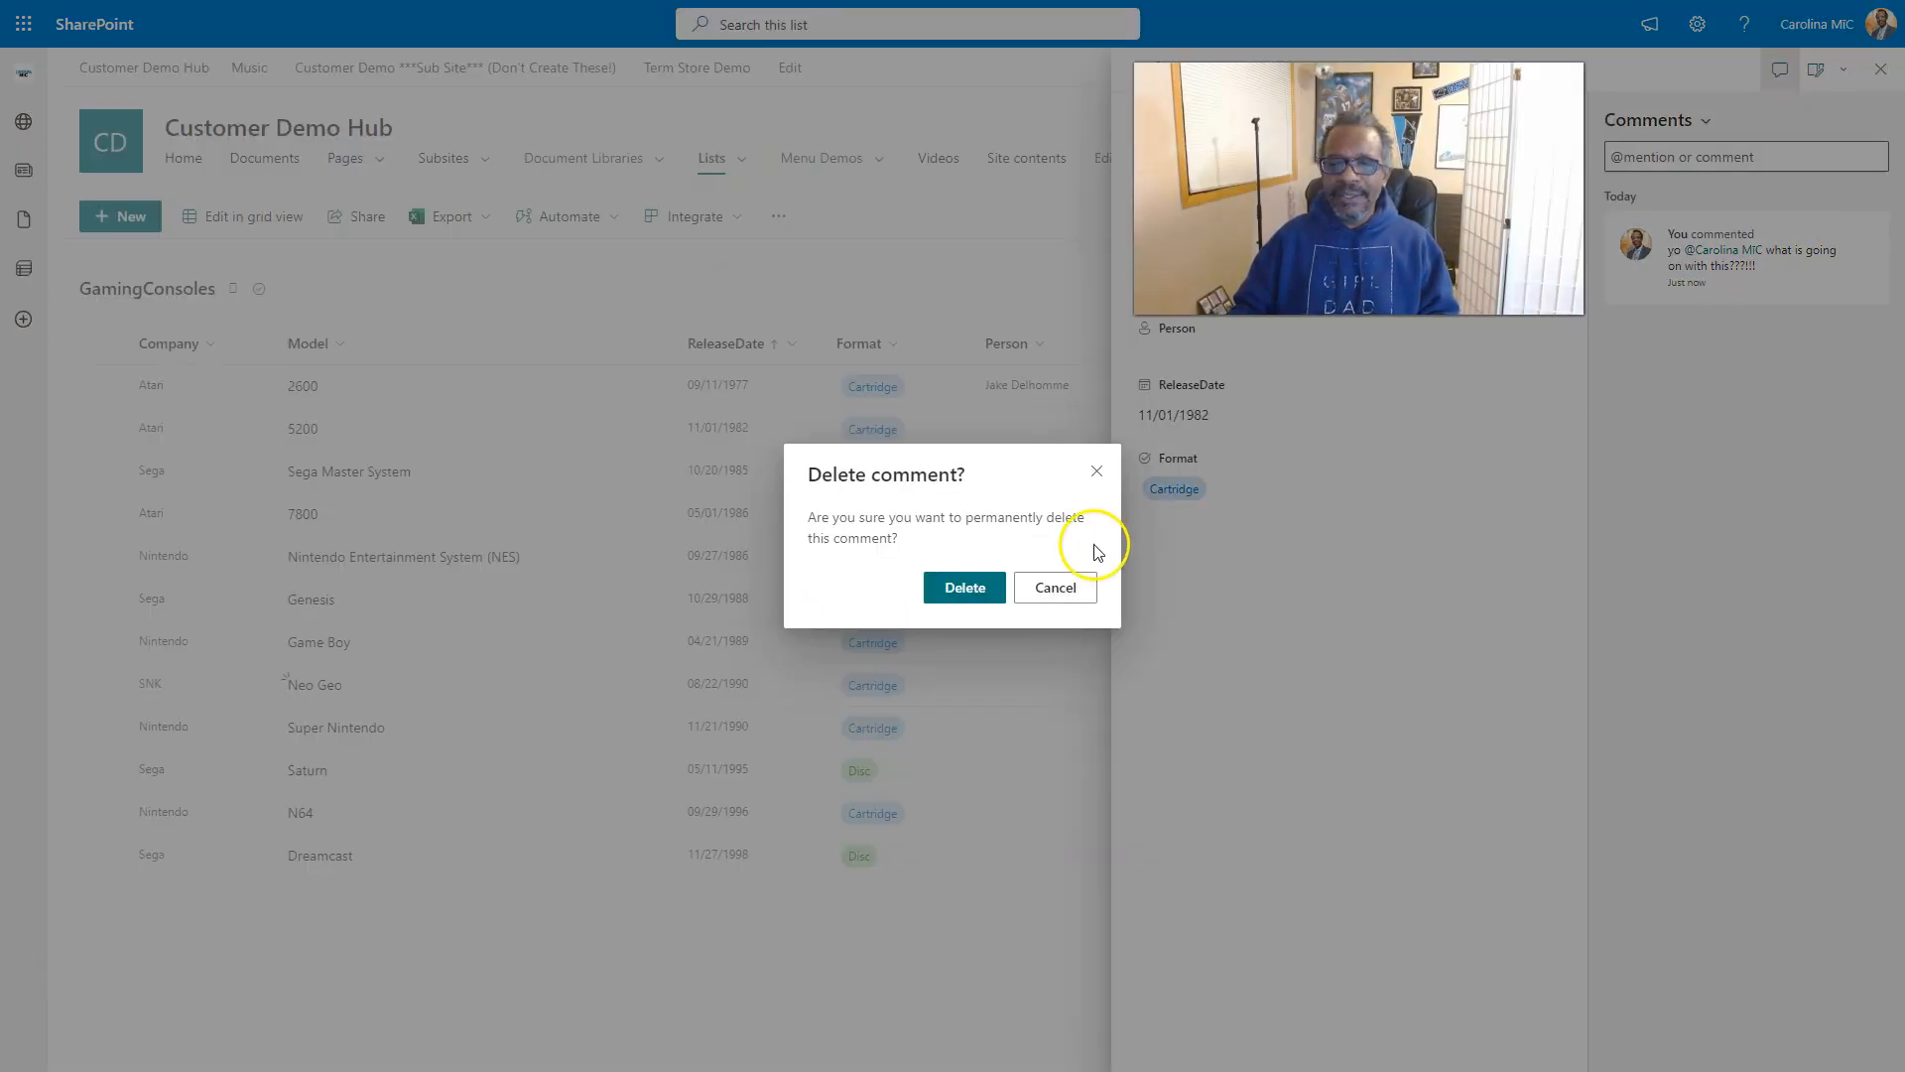
{"action": "left_click", "coordinate": [964, 587]}
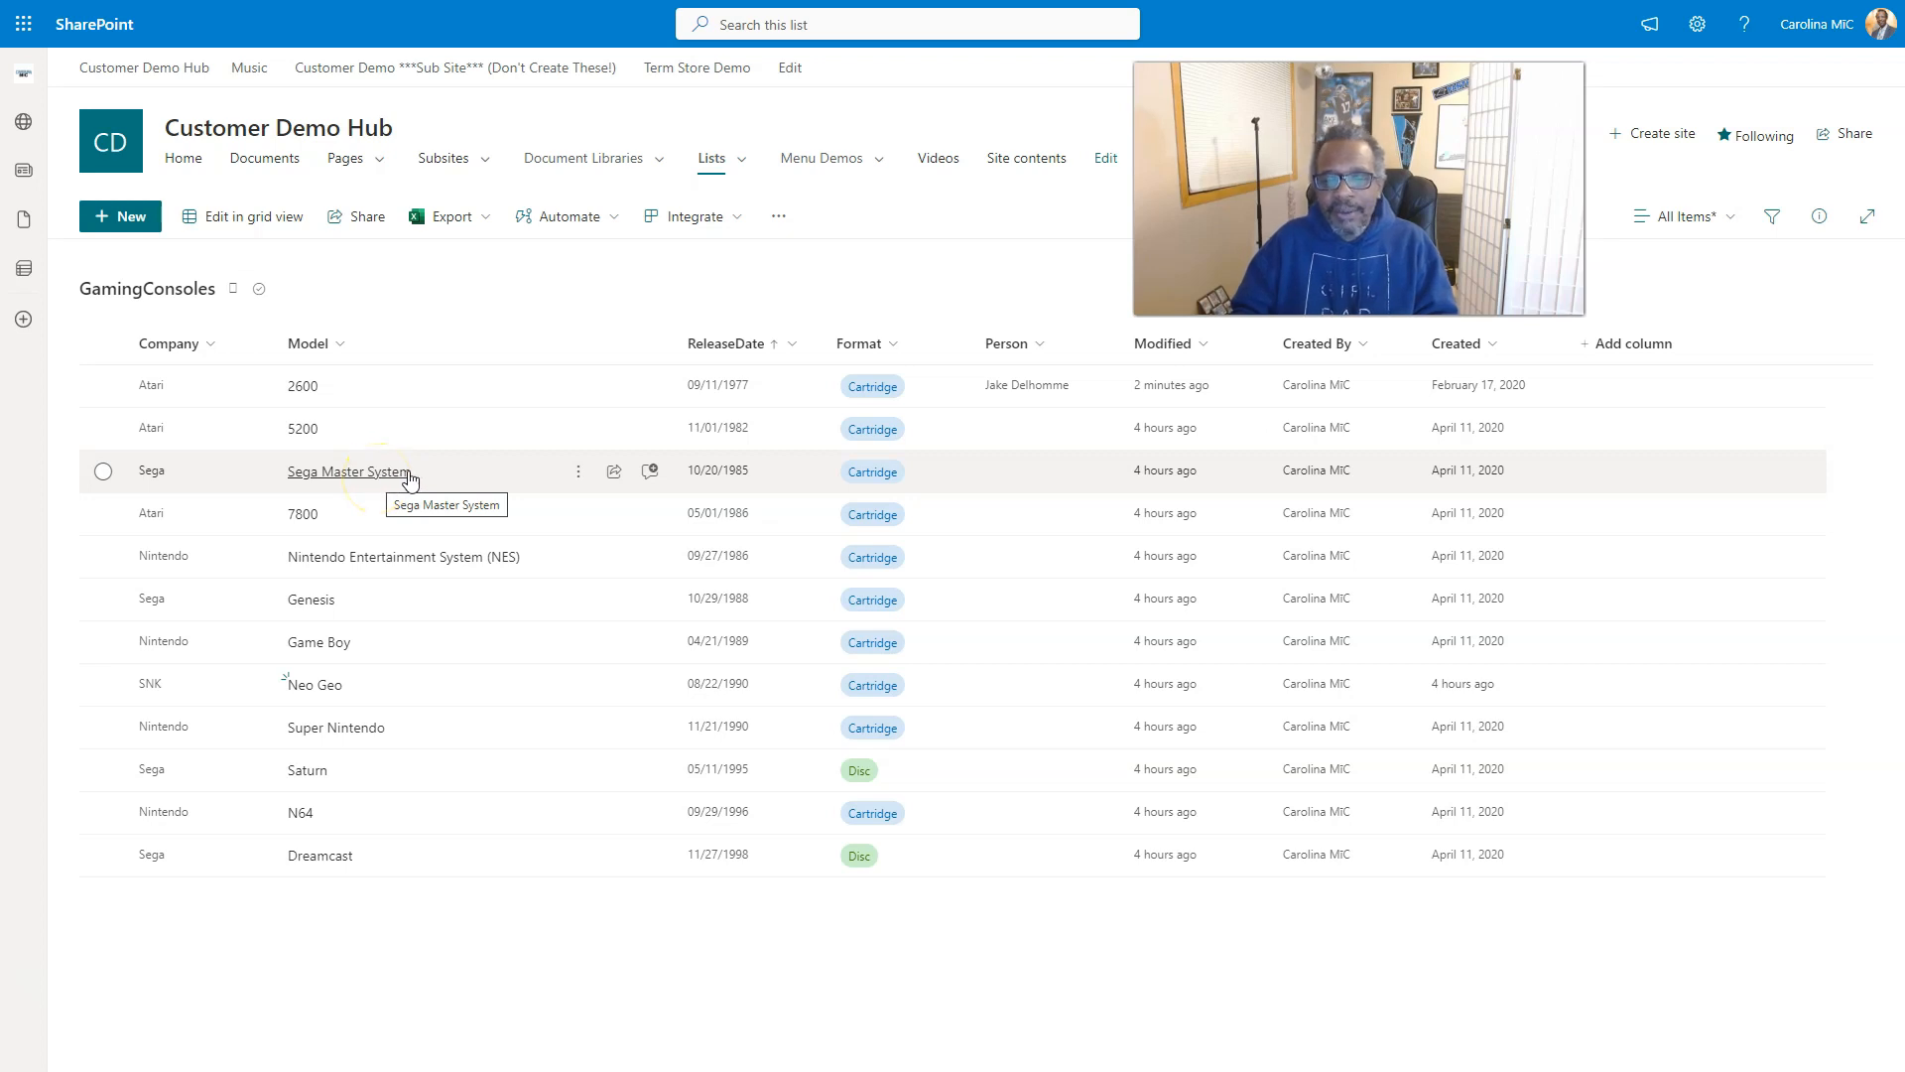
{"action": "mouse_move", "coordinate": [434, 477]}
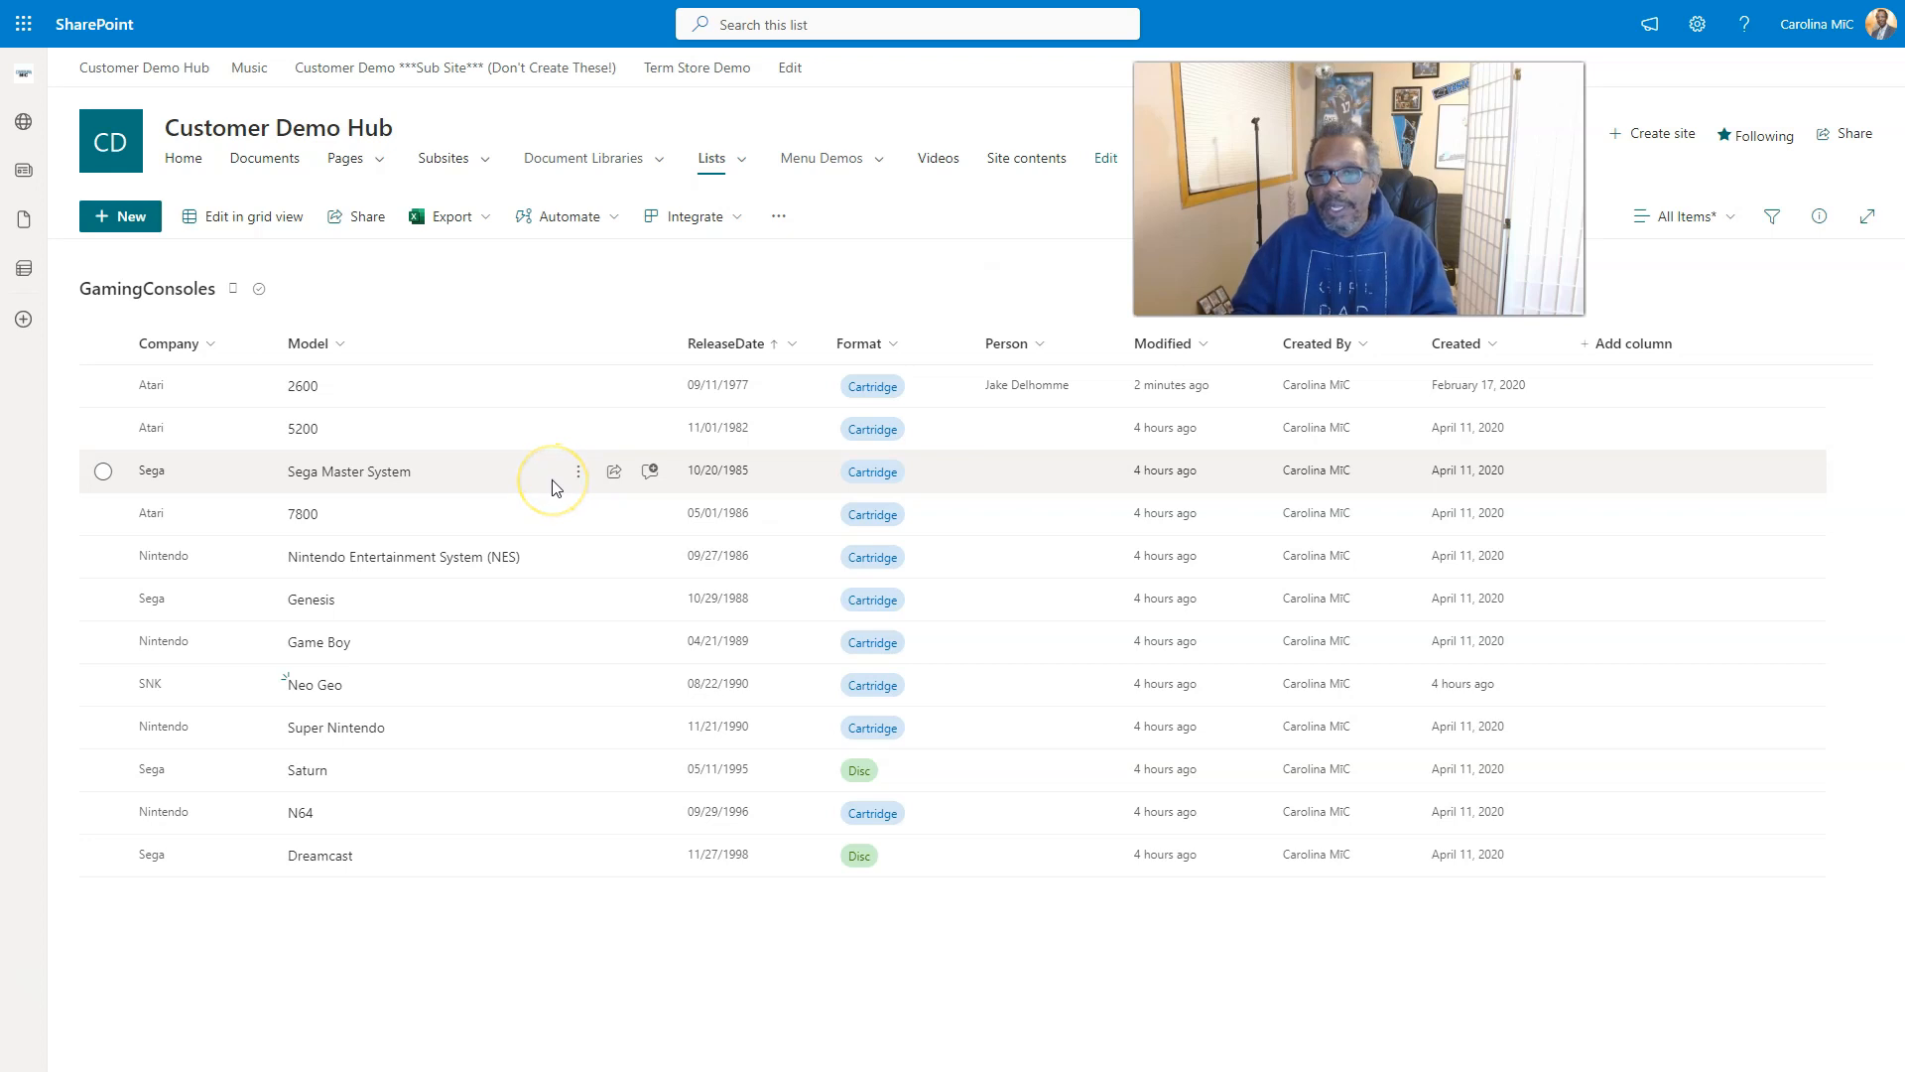
{"action": "mouse_move", "coordinate": [535, 481]}
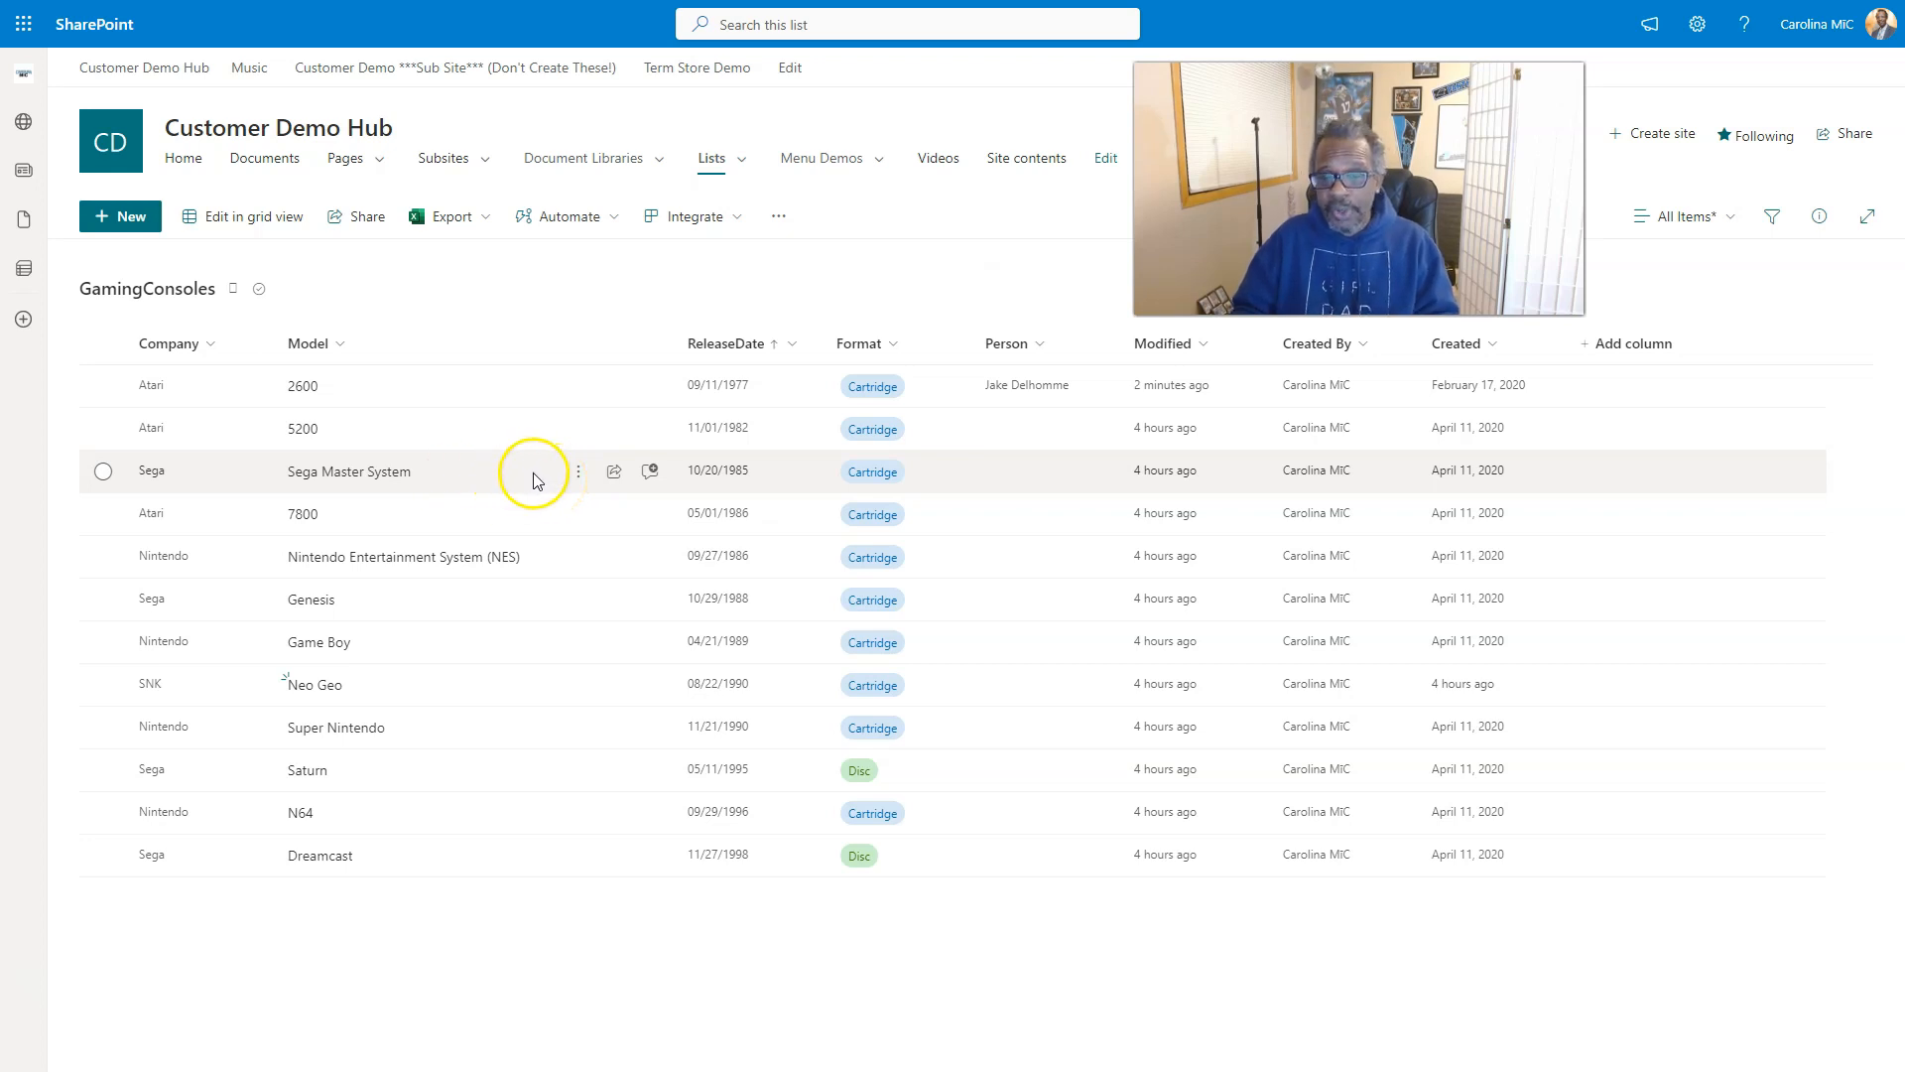
{"action": "mouse_move", "coordinate": [508, 487]}
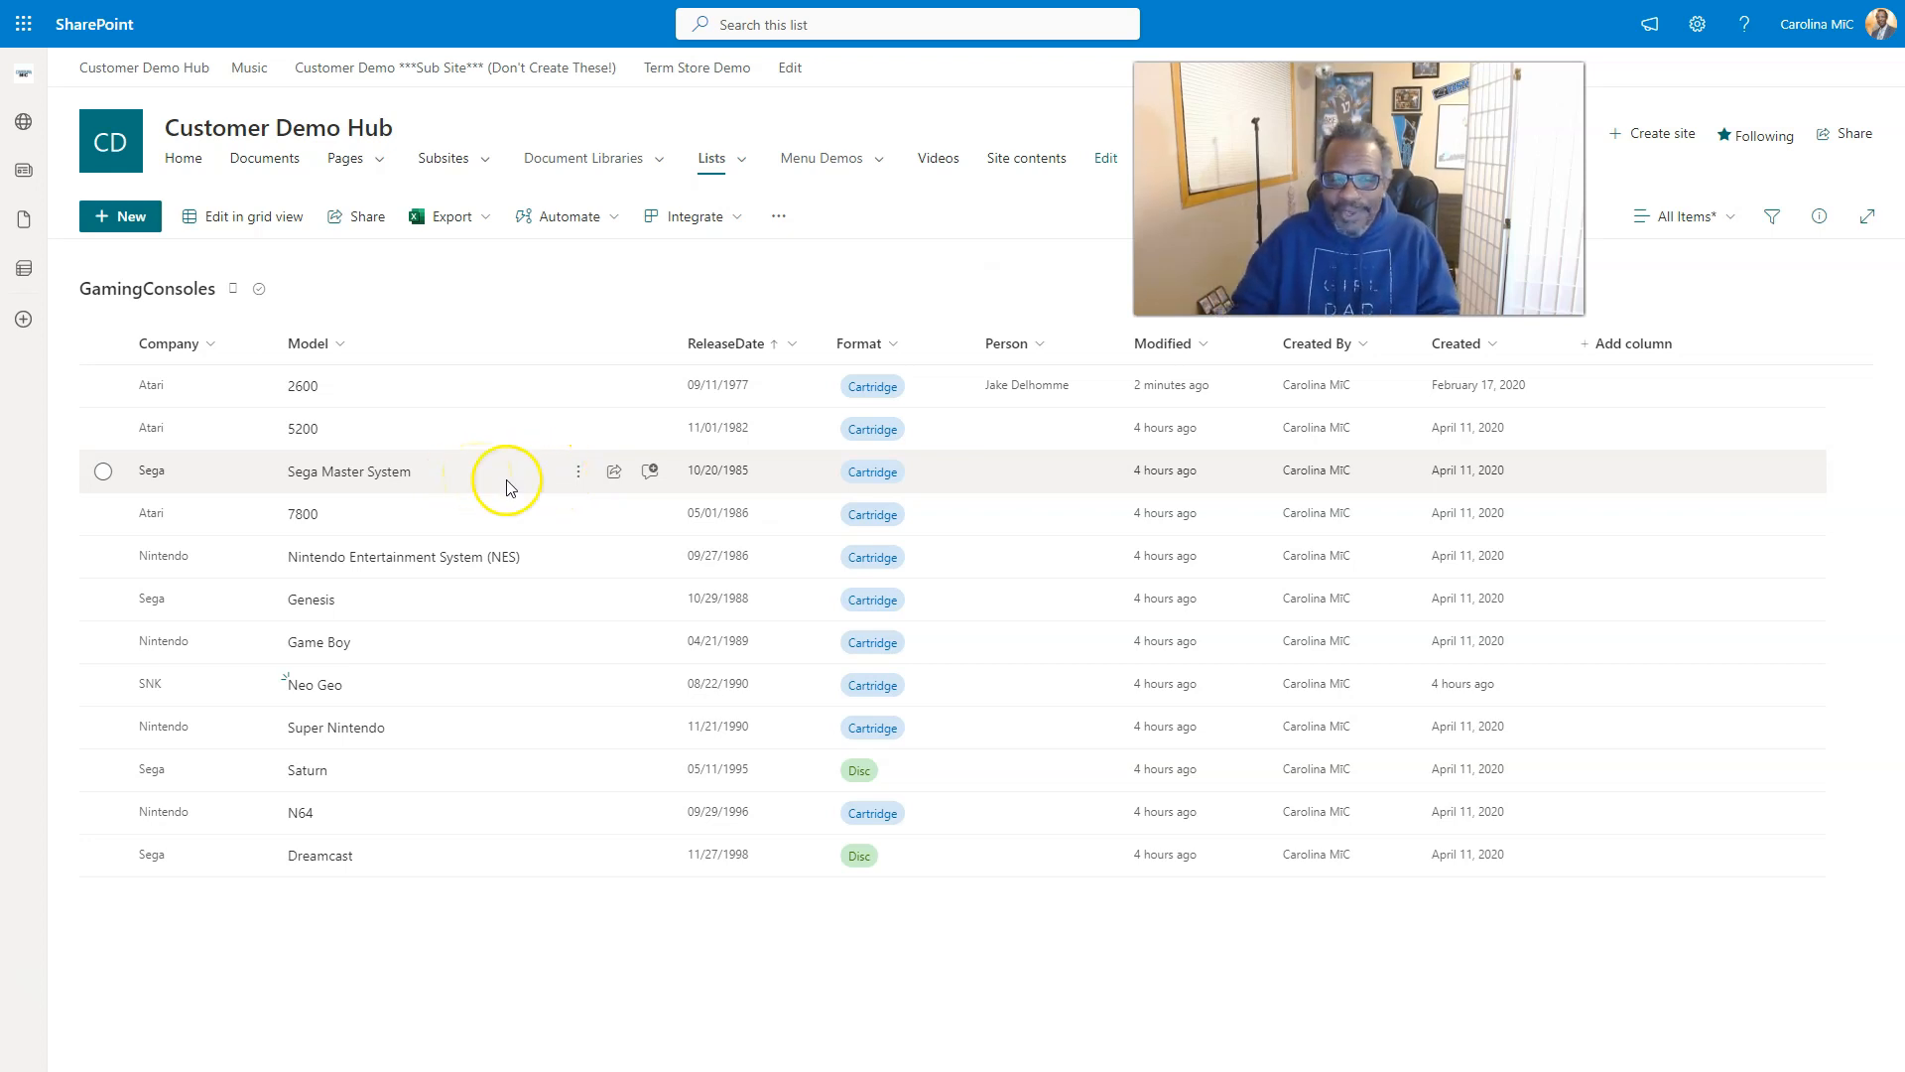
Show the empty Comments pane for the Sega Master System row.
{"action": "left_click", "coordinate": [650, 470]}
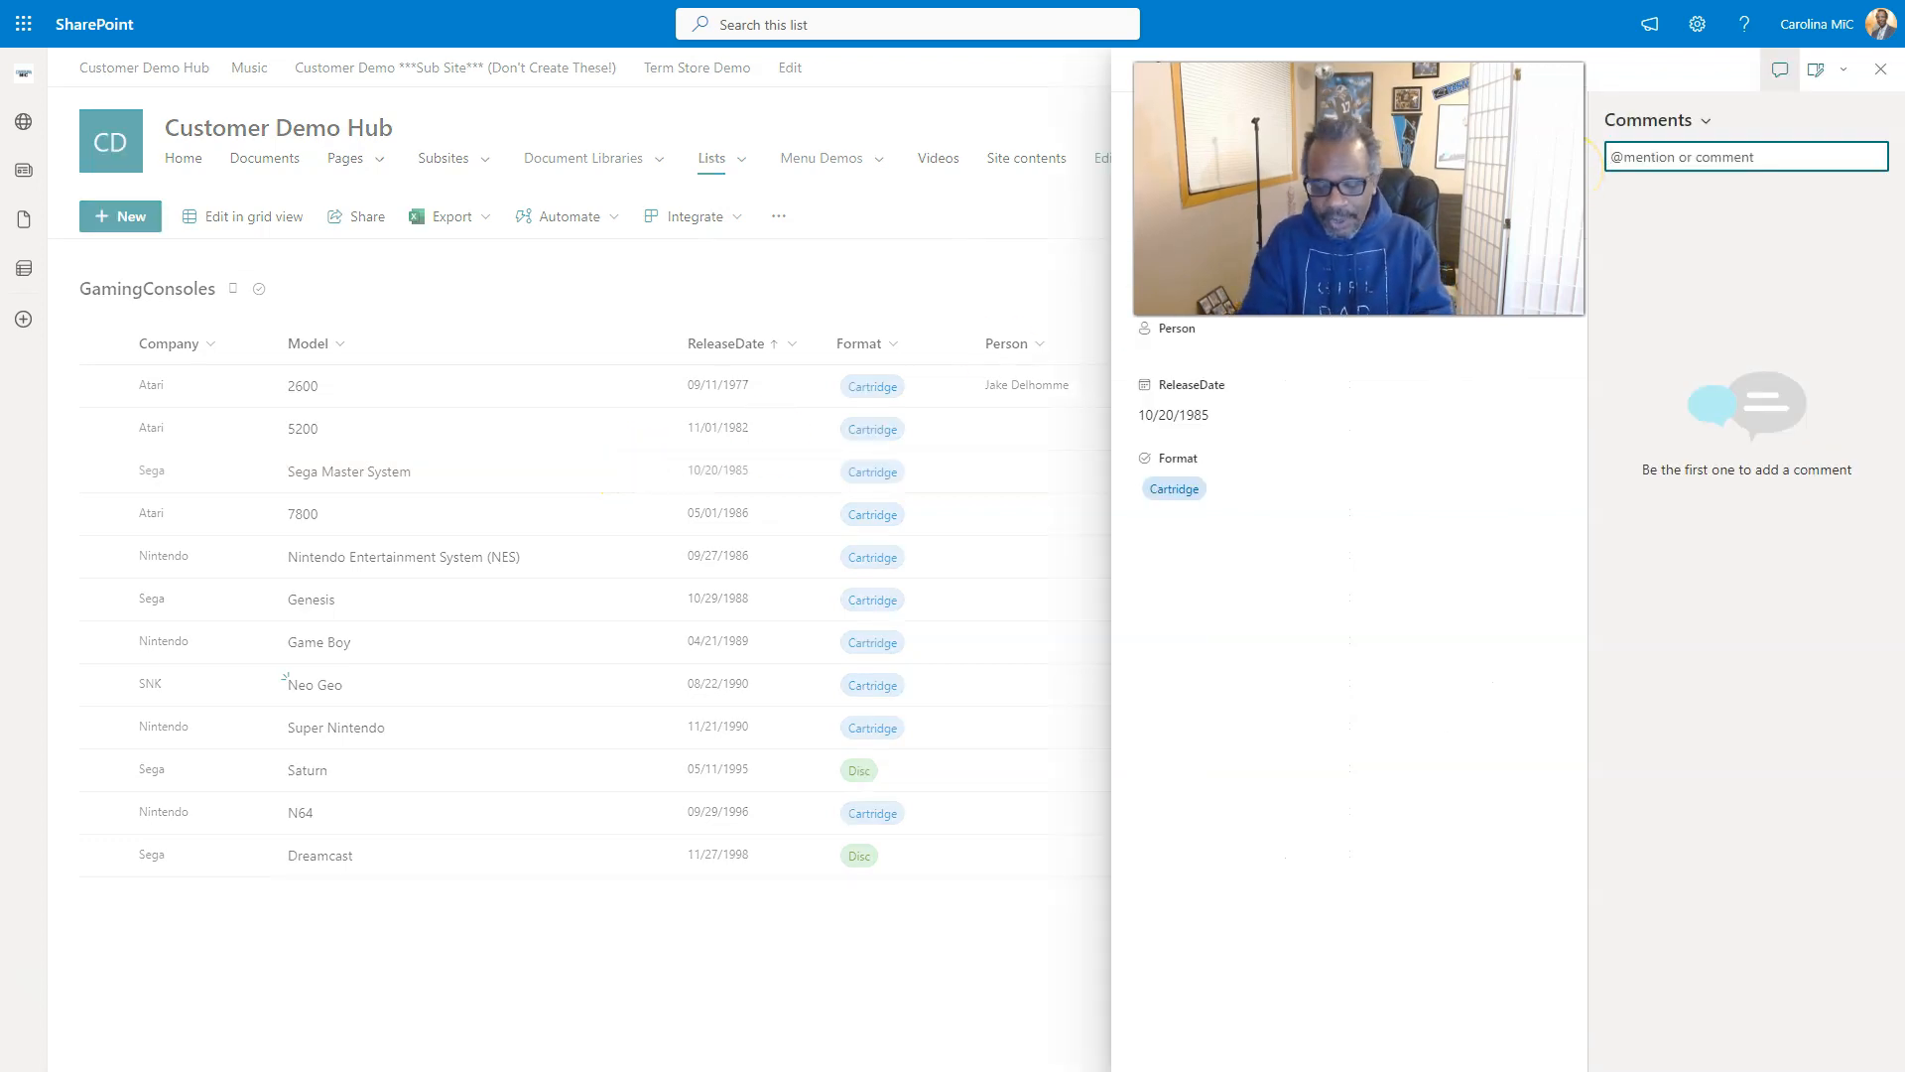
{"action": "type", "text": "A"}
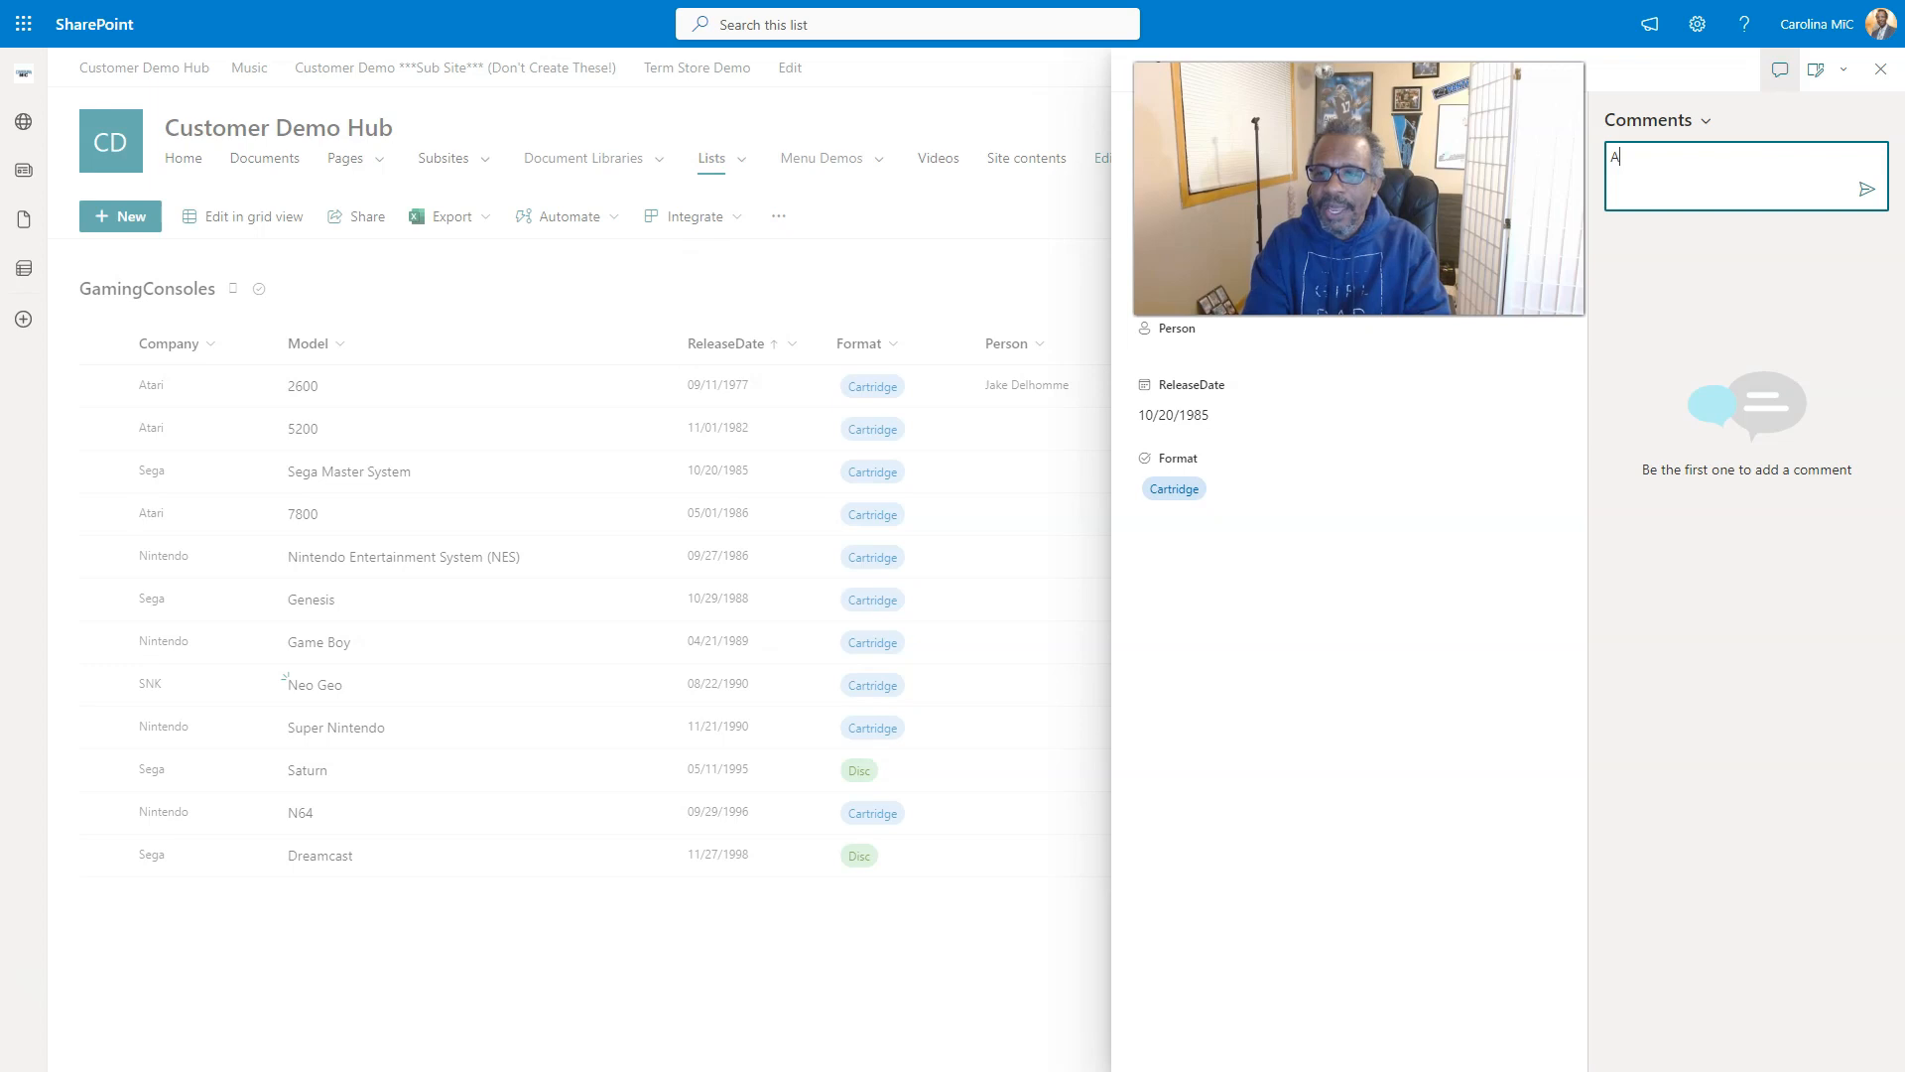
{"action": "type", "text": "dd some text you"}
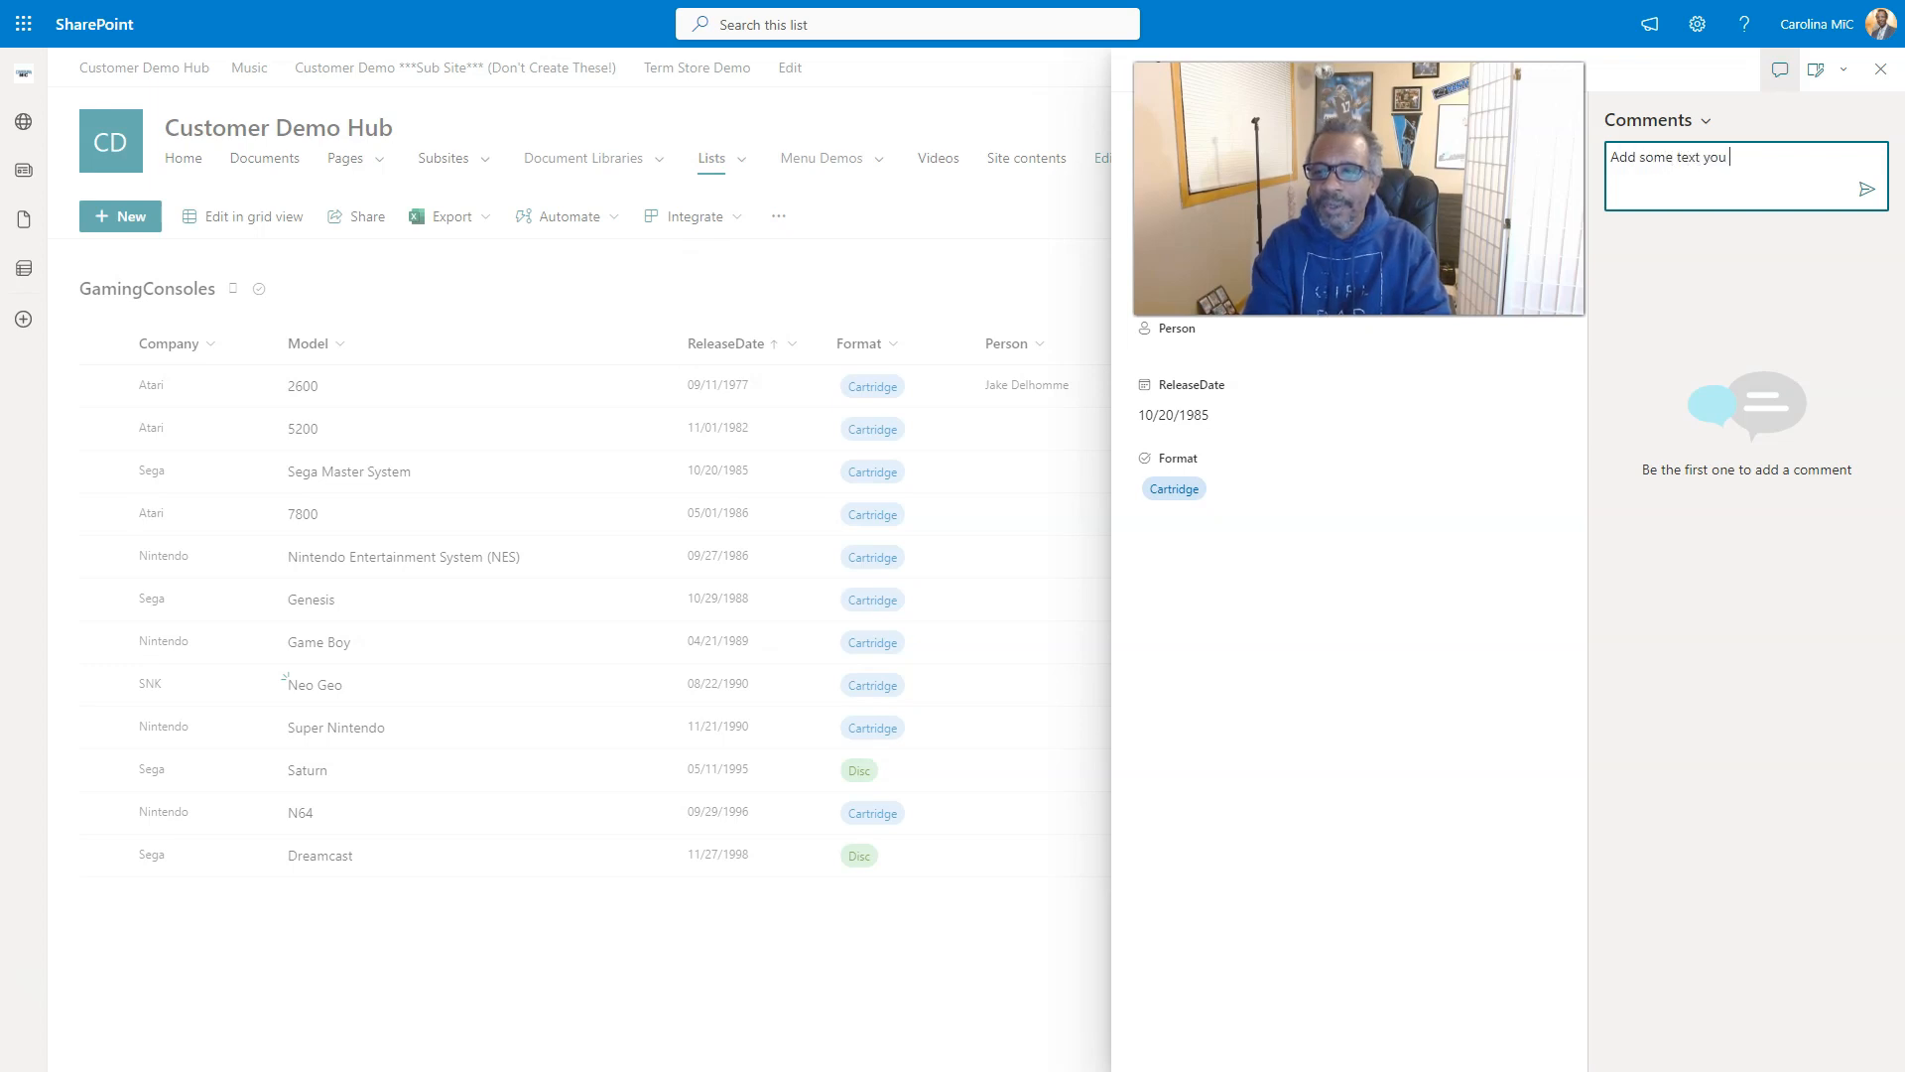
{"action": "type", "text": "can also @"}
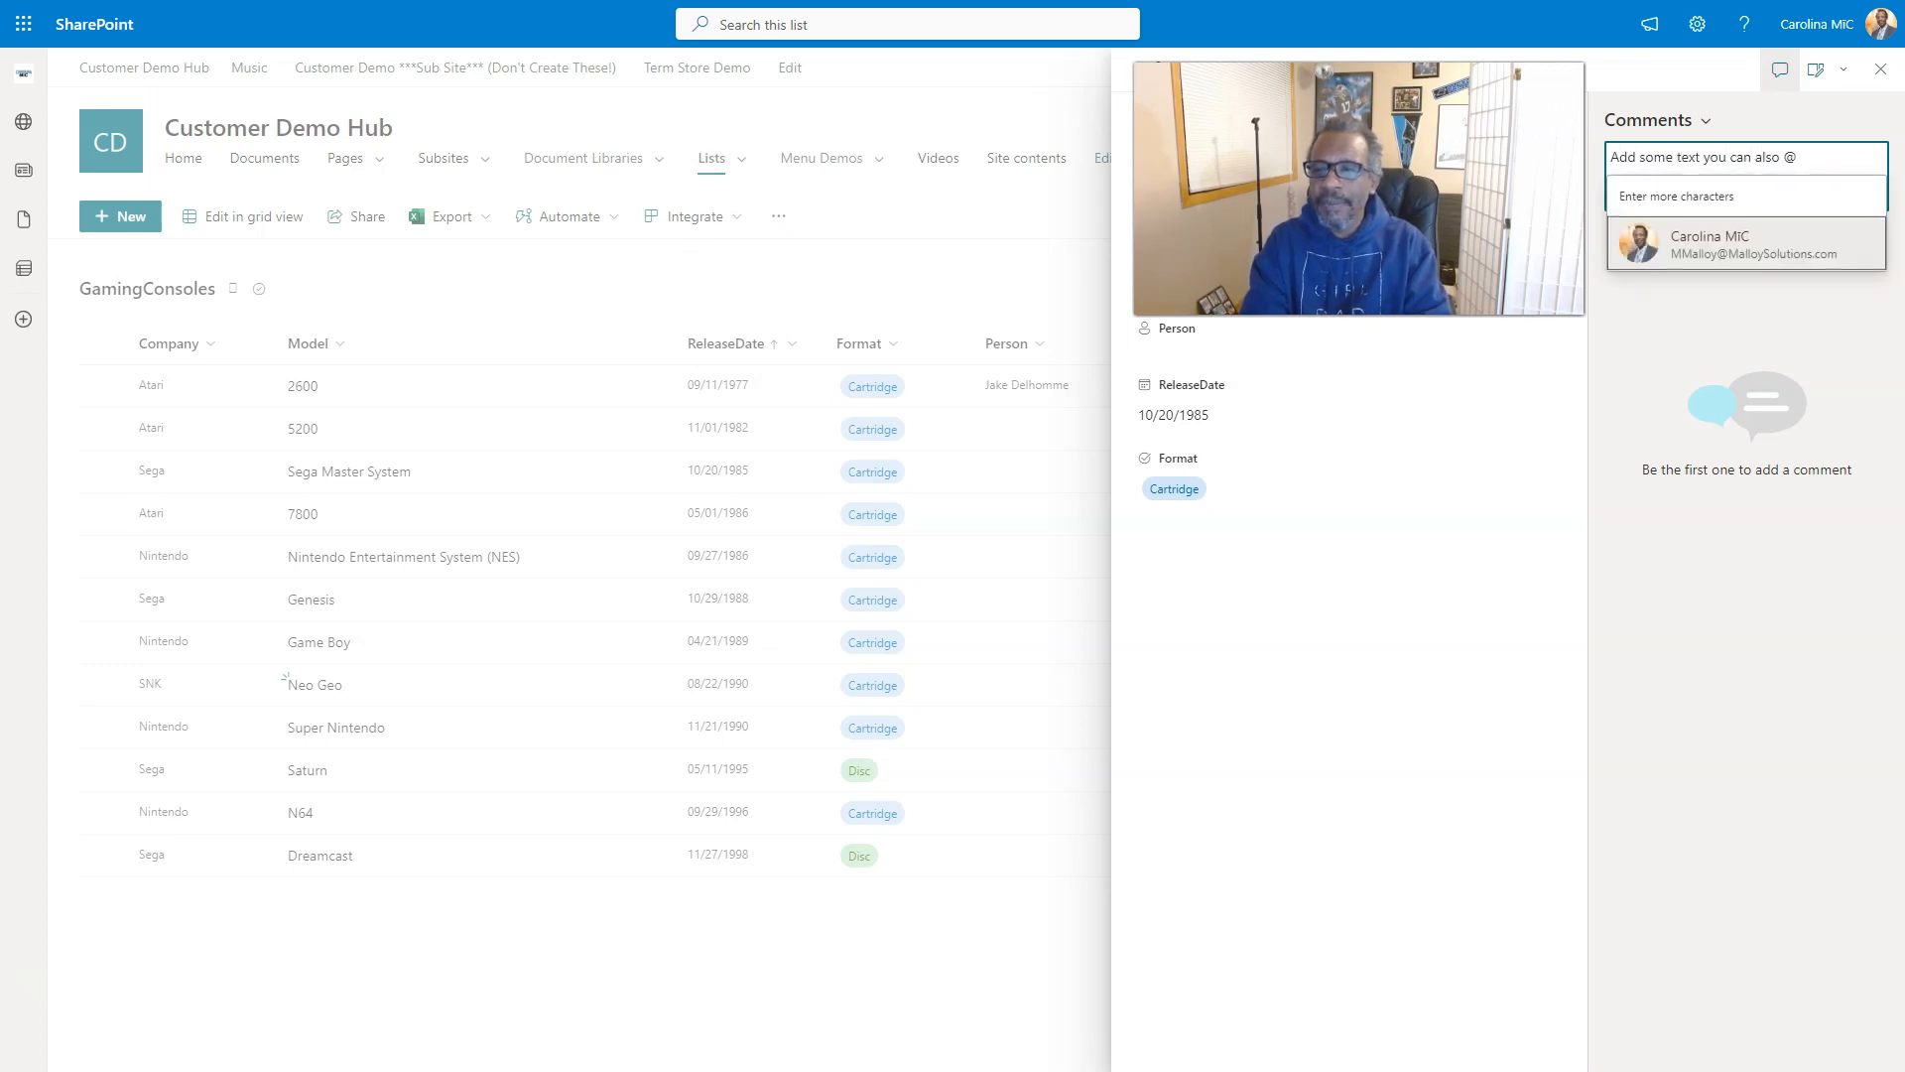
{"action": "type", "text": "caroline"}
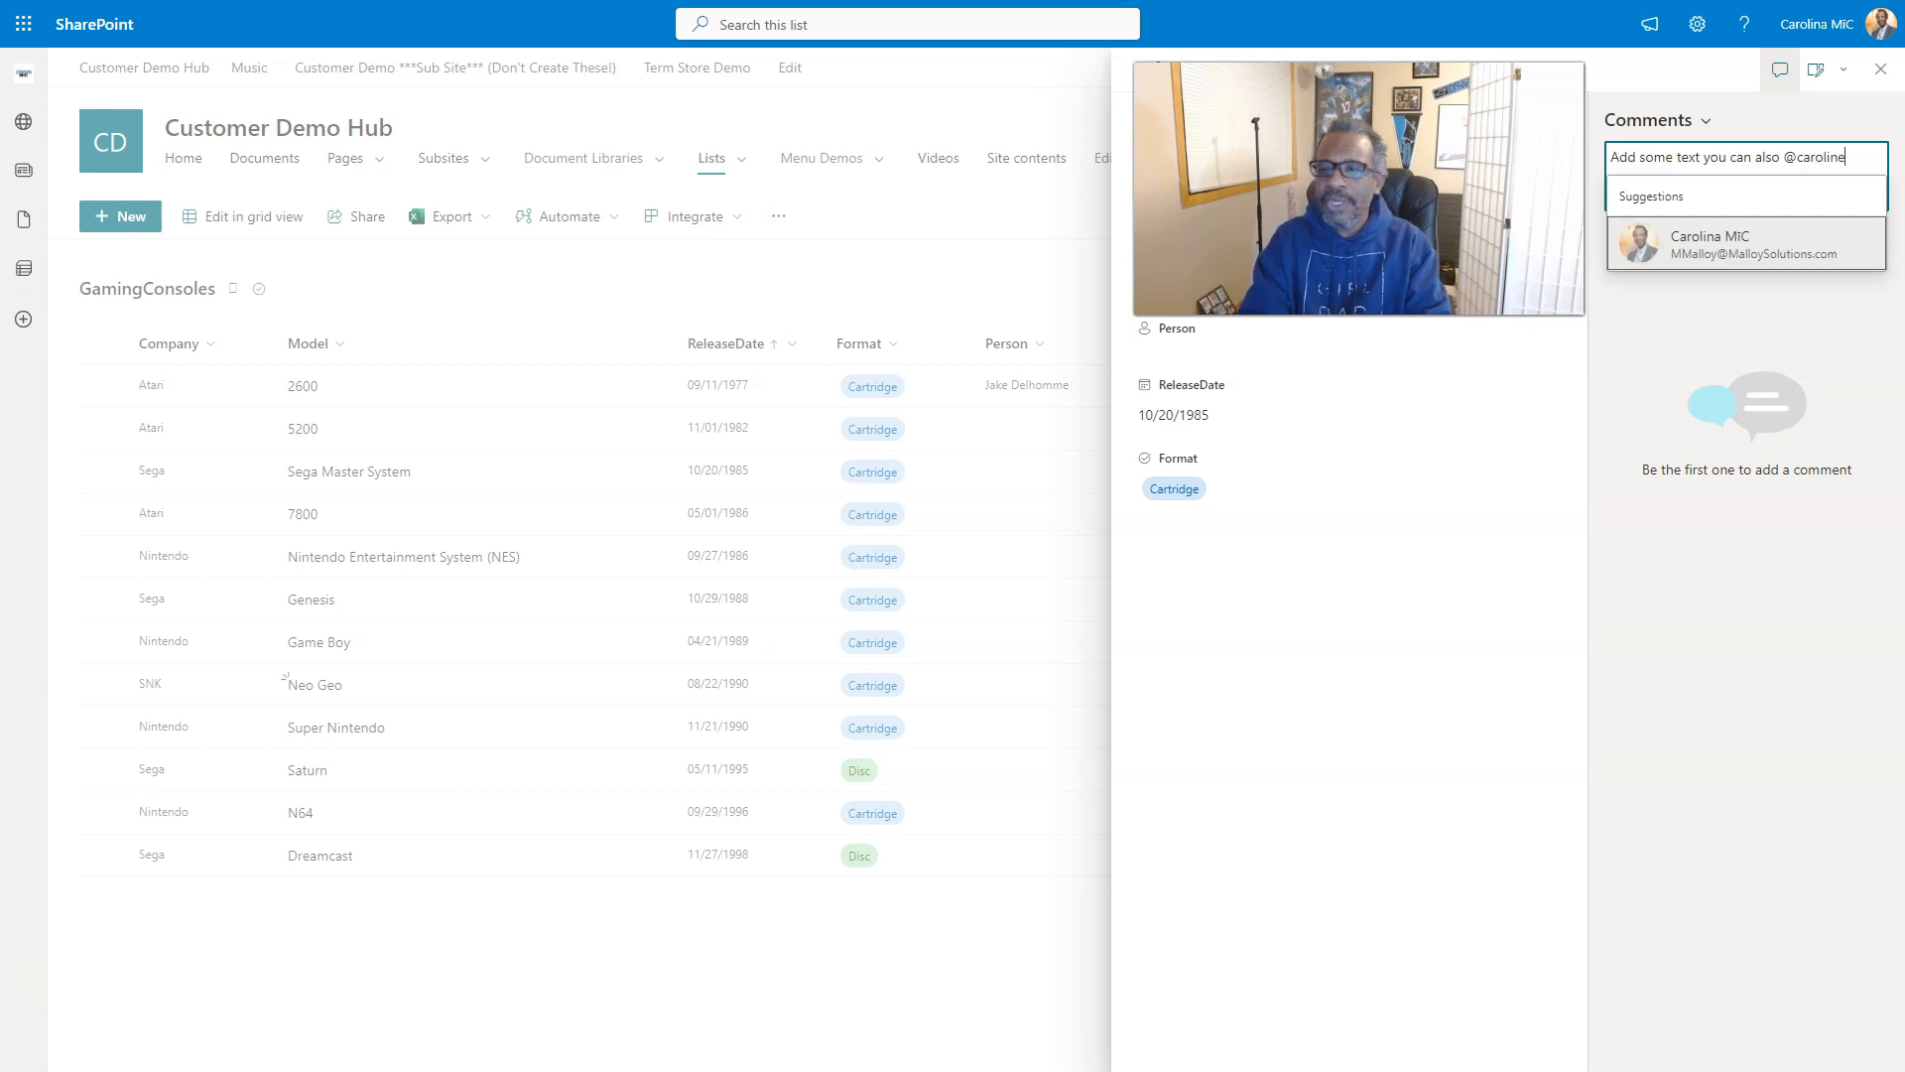
{"action": "left_click", "coordinate": [1745, 244]}
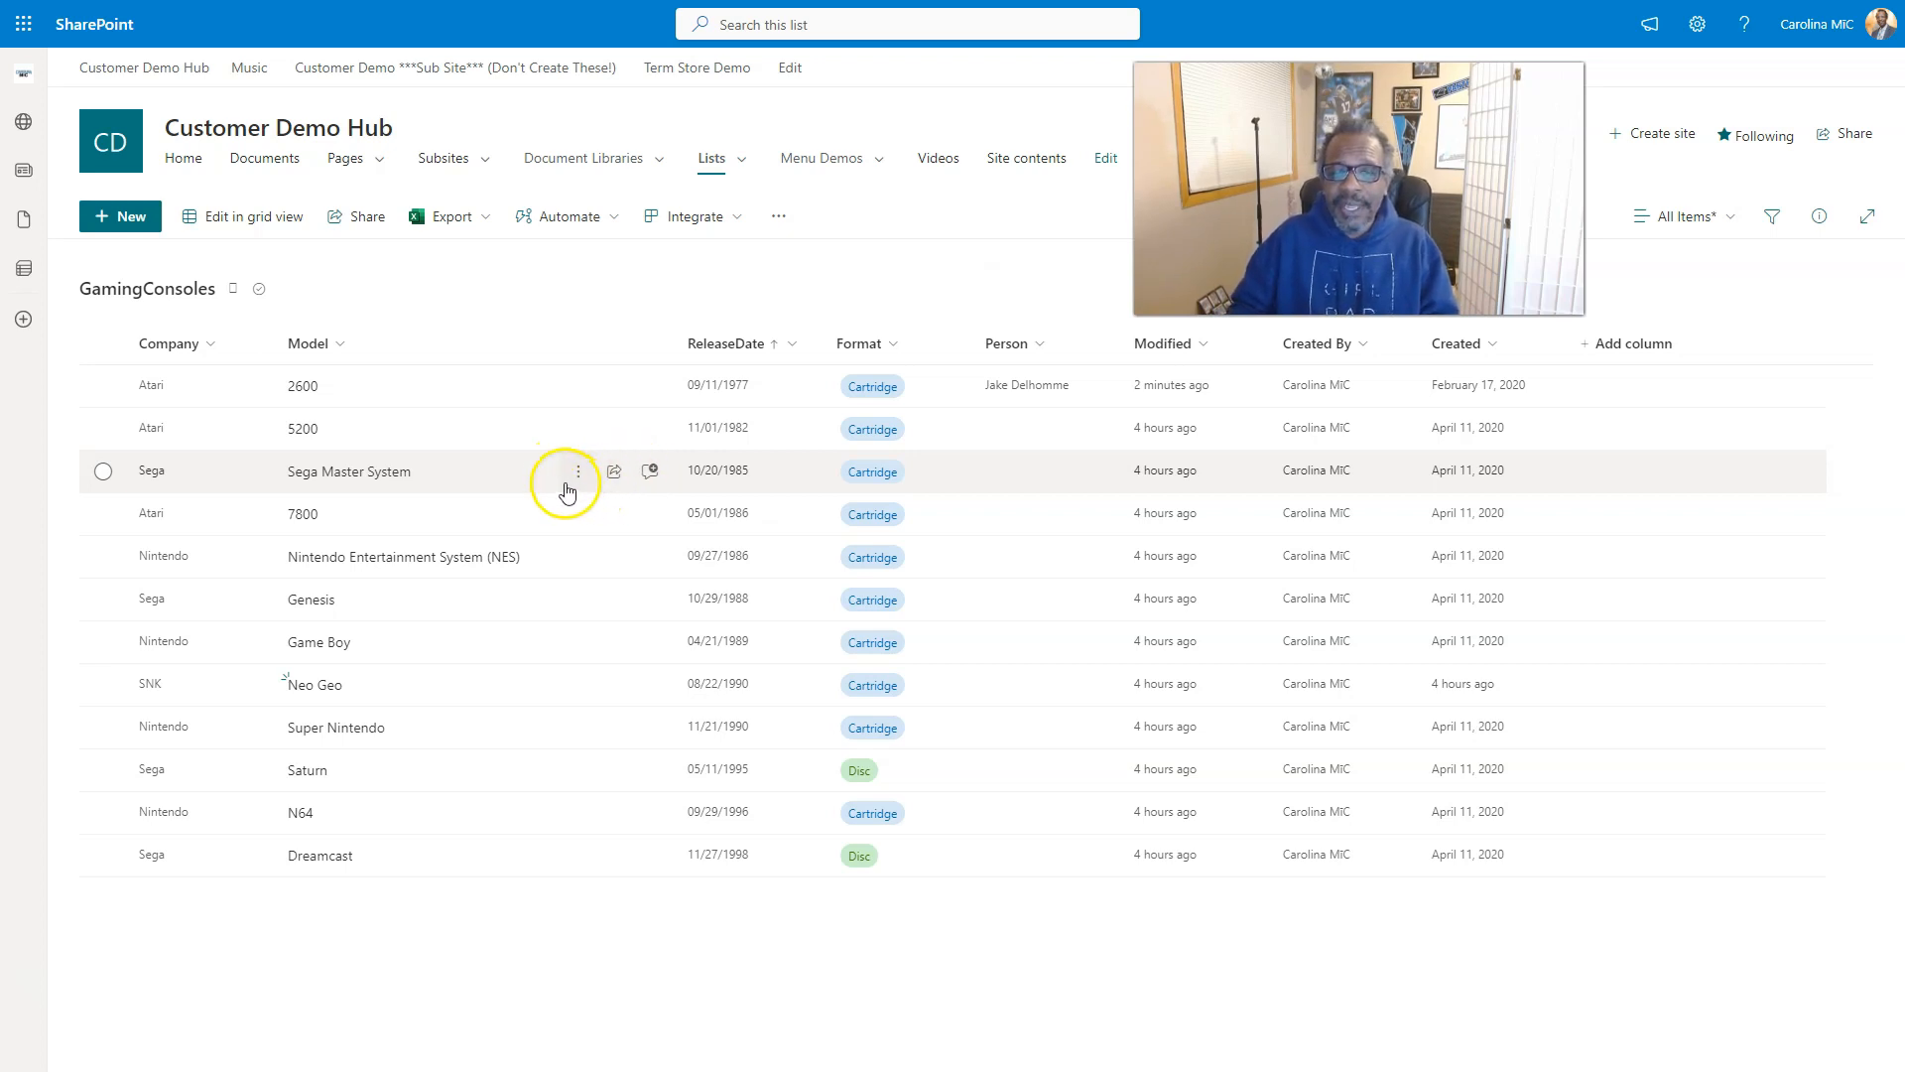
{"action": "mouse_move", "coordinate": [541, 486]}
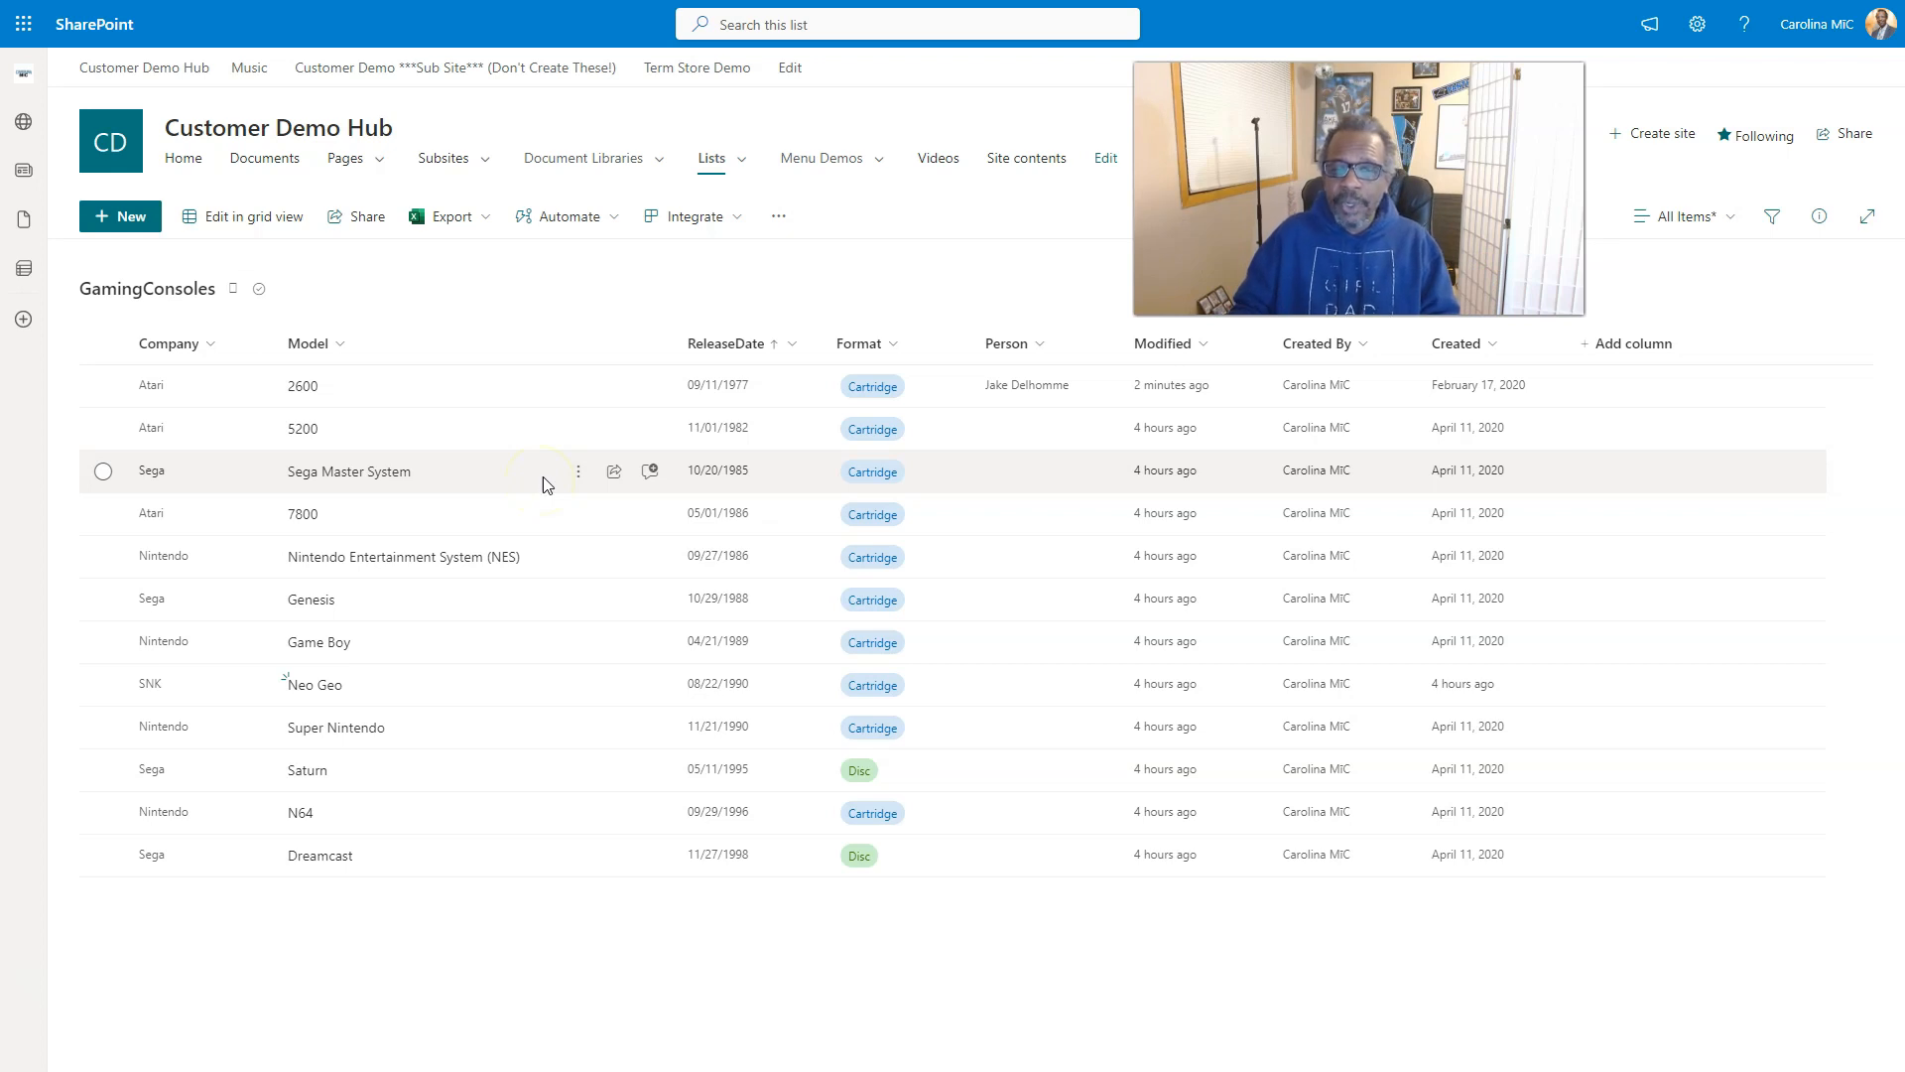
{"action": "mouse_move", "coordinate": [650, 471]}
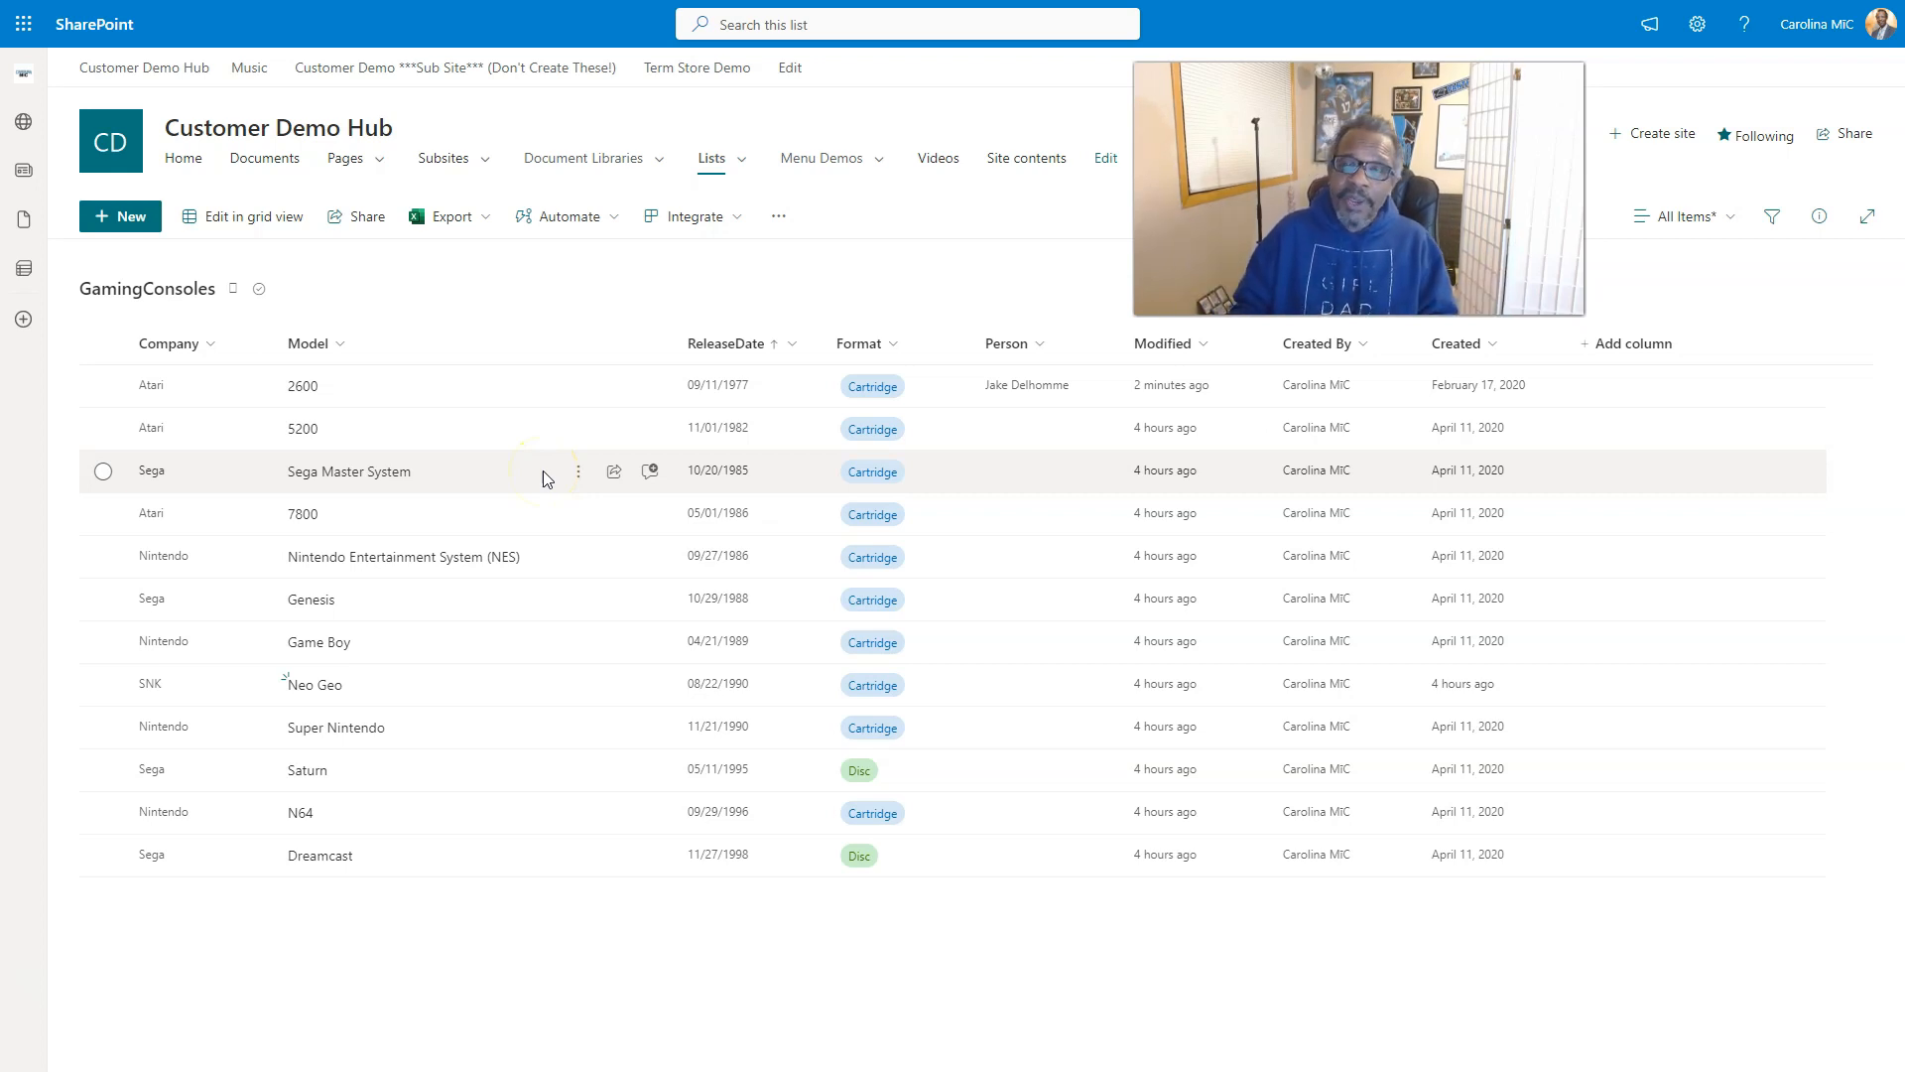
{"action": "mouse_move", "coordinate": [543, 476]}
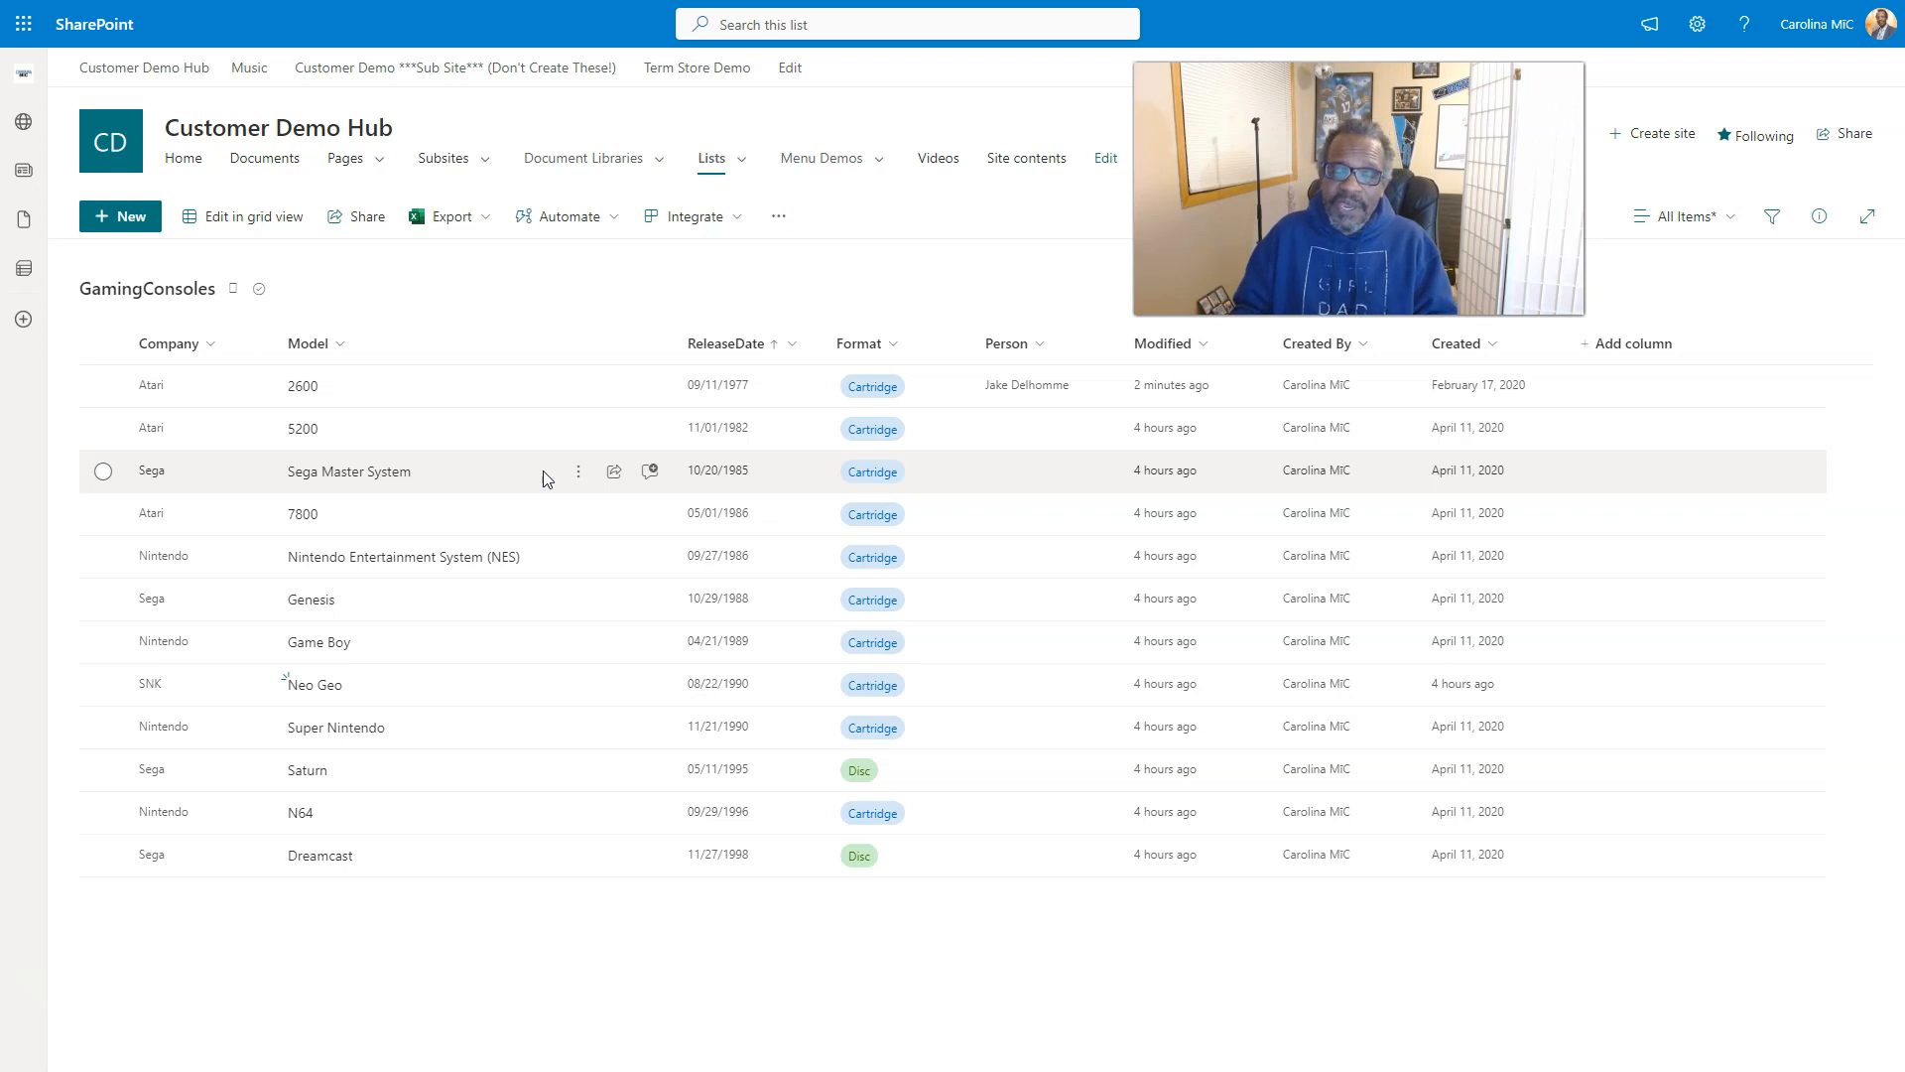